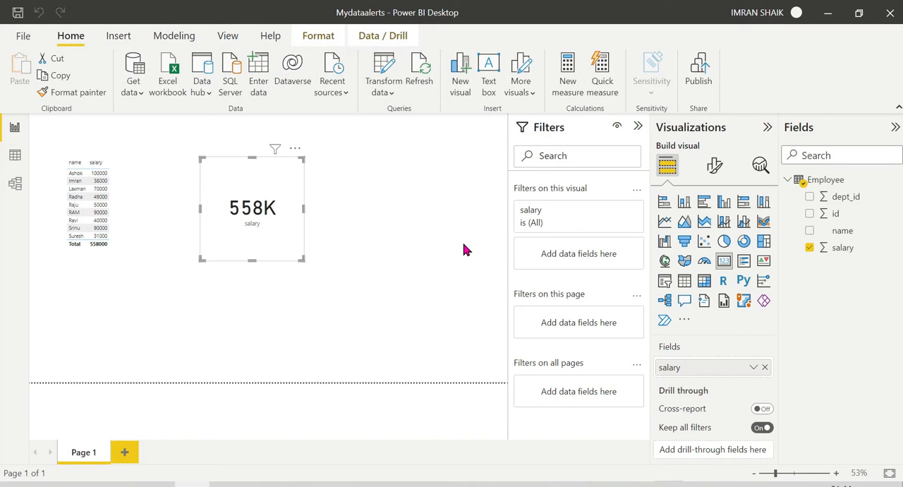
mouse_move(370, 234)
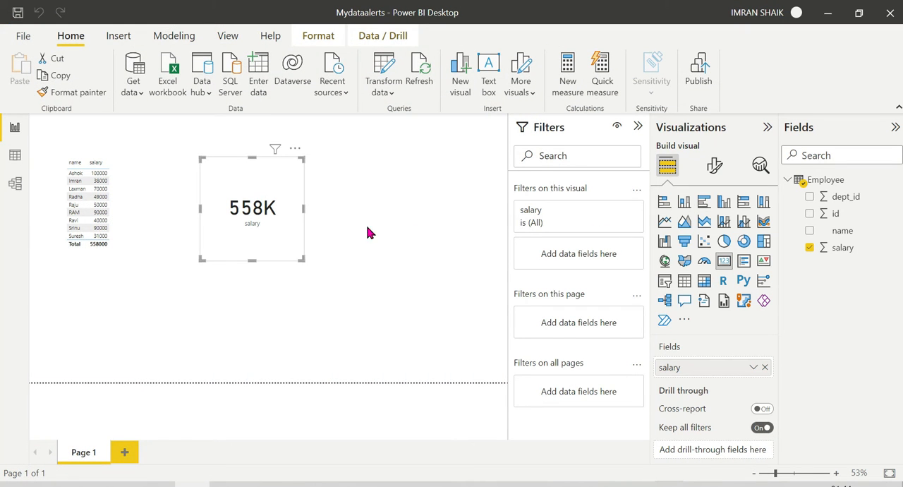
mouse_move(249, 269)
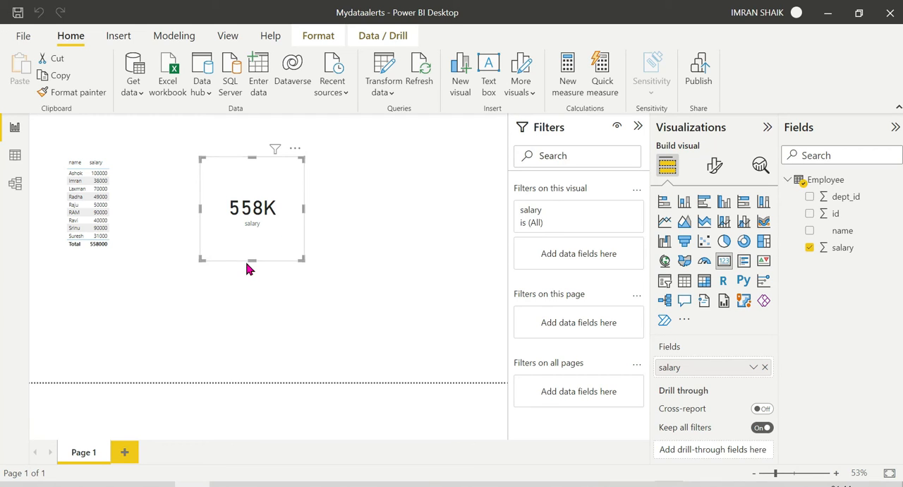
mouse_move(279, 231)
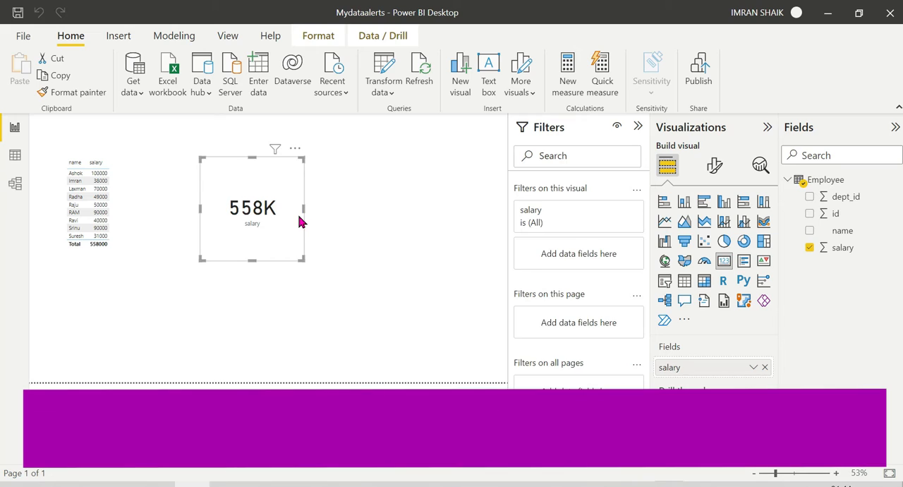
Add a table visual listing employee name and salary.
click(809, 230)
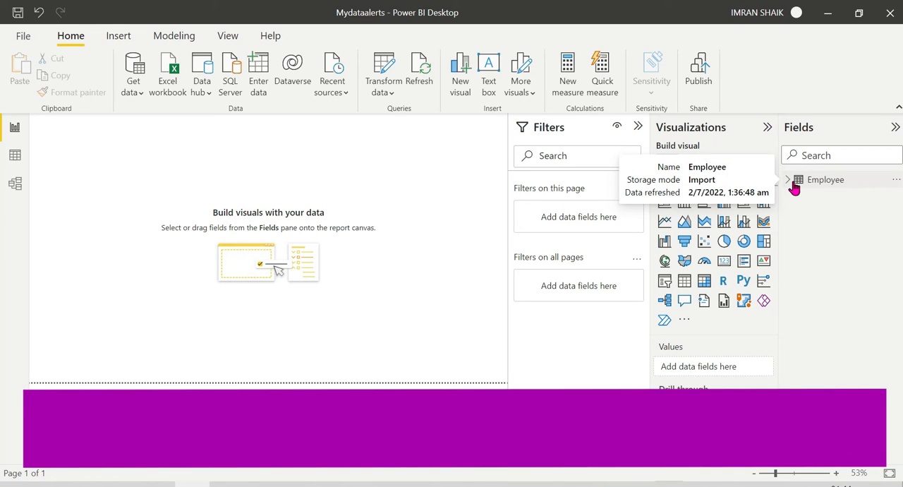
mouse_move(663, 268)
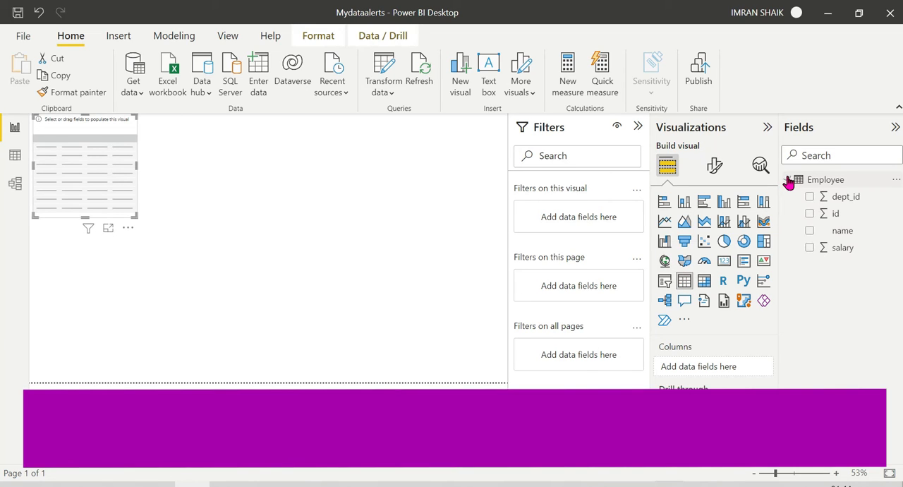
click(808, 230)
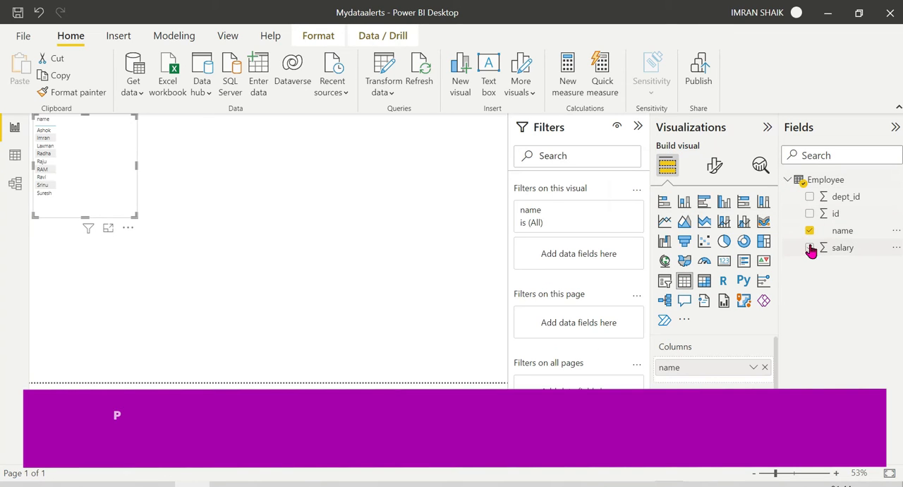
click(810, 246)
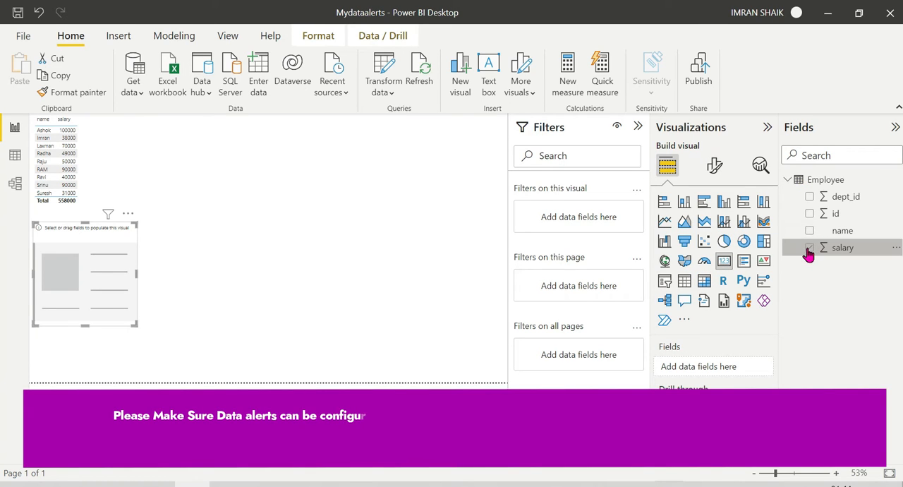
Add a salary card showing 558K and refresh the report data.
click(809, 247)
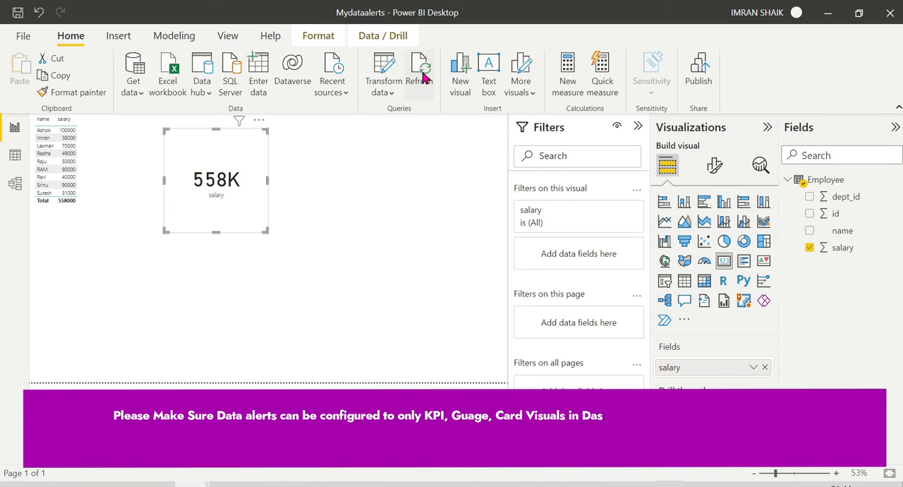
click(420, 67)
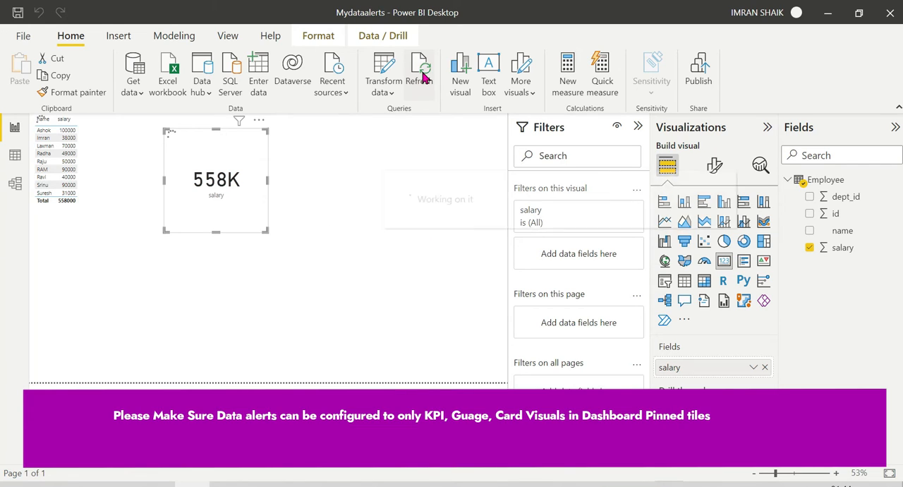
click(420, 67)
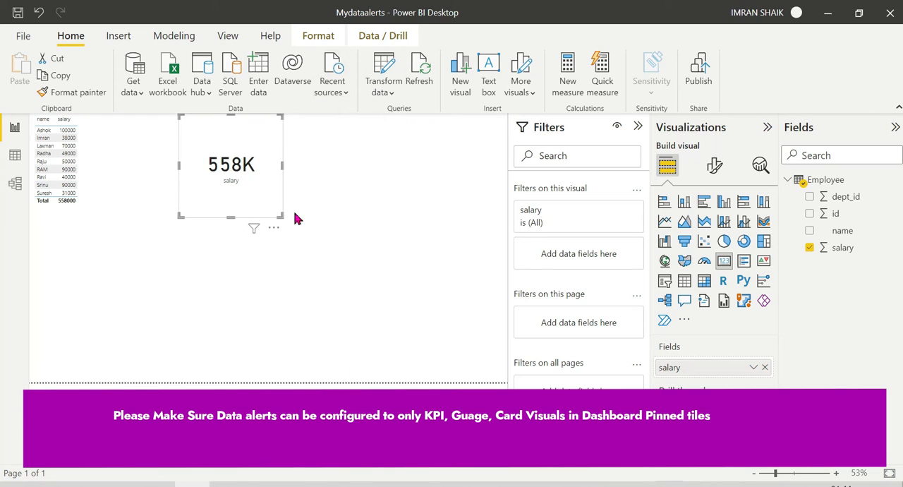
mouse_move(282, 214)
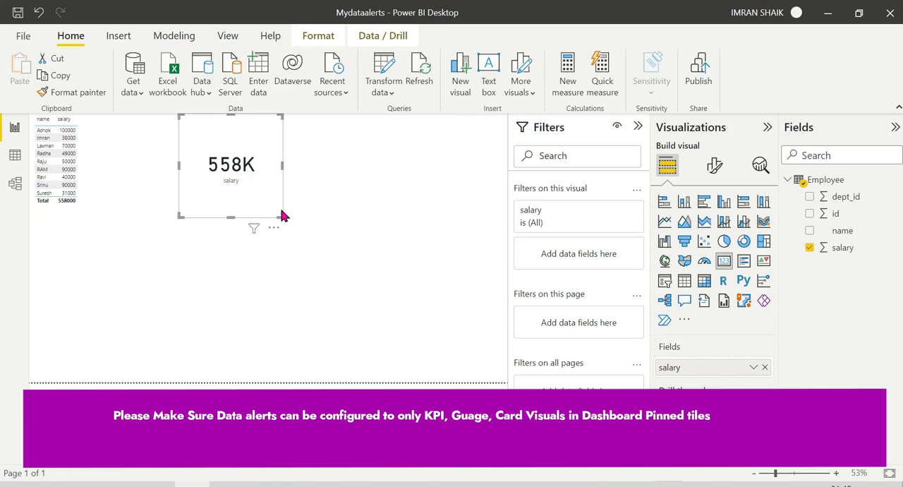
mouse_move(224, 198)
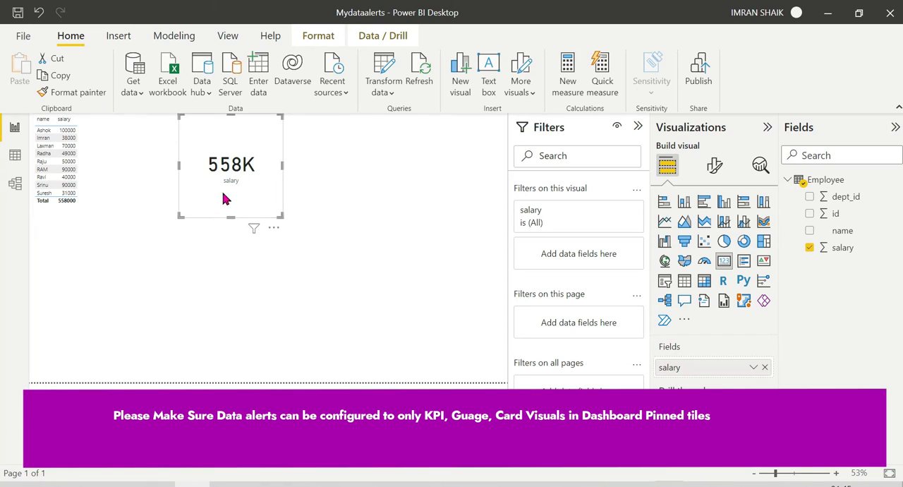
mouse_move(303, 116)
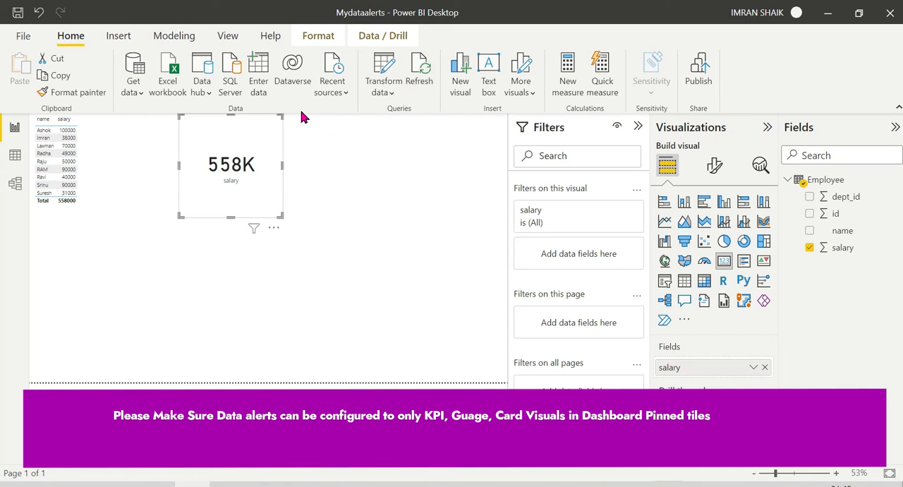
mouse_move(22, 36)
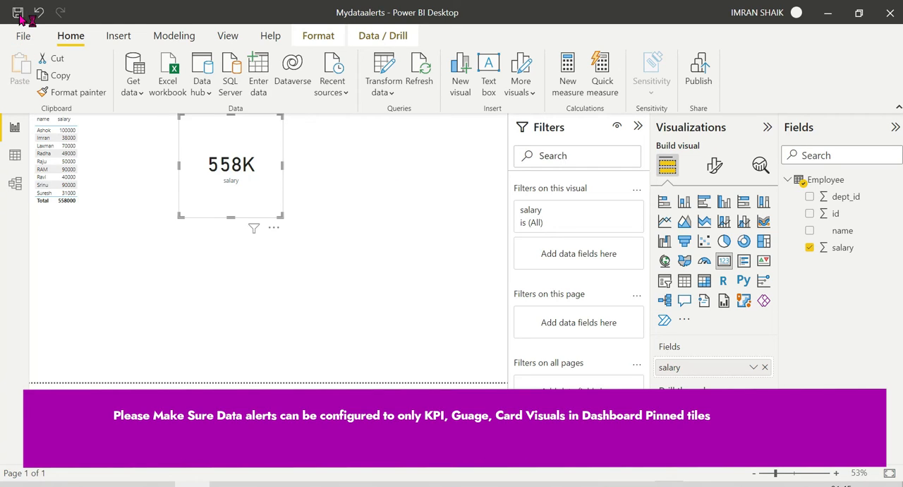
mouse_move(245, 162)
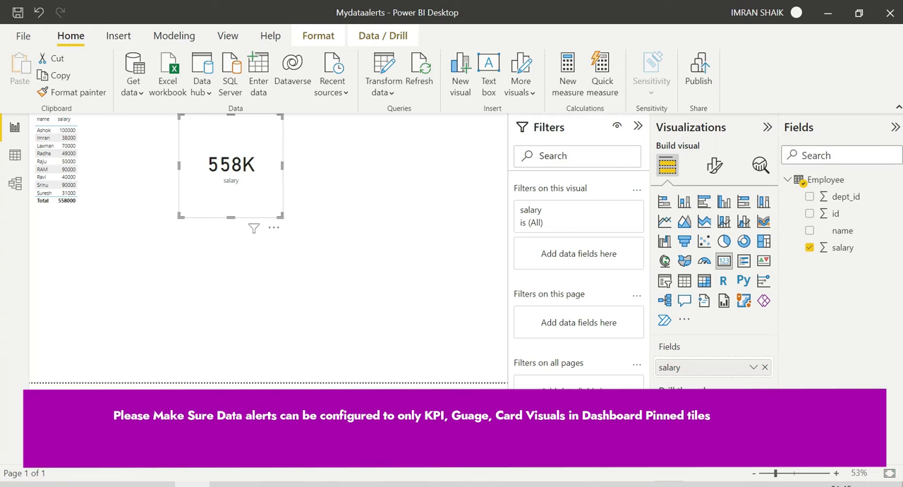
Publish Mydataalerts from Desktop with SampleTest as the destination workspace.
click(697, 74)
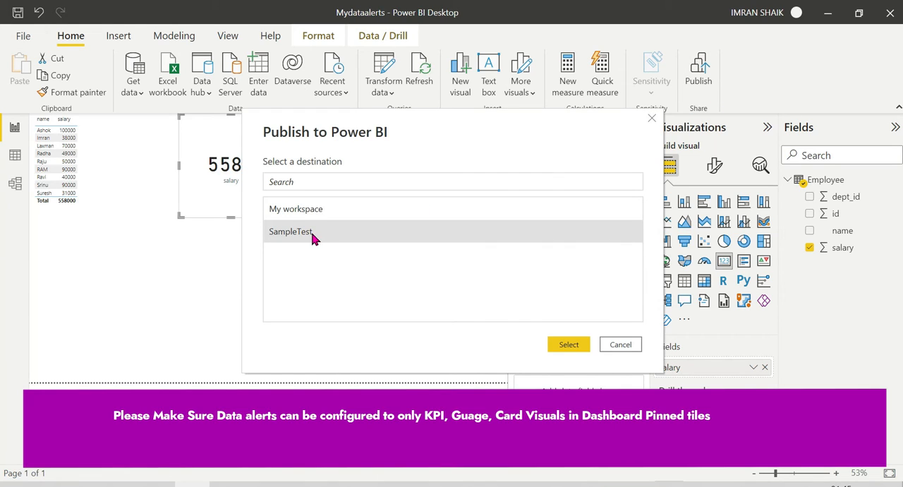
click(620, 344)
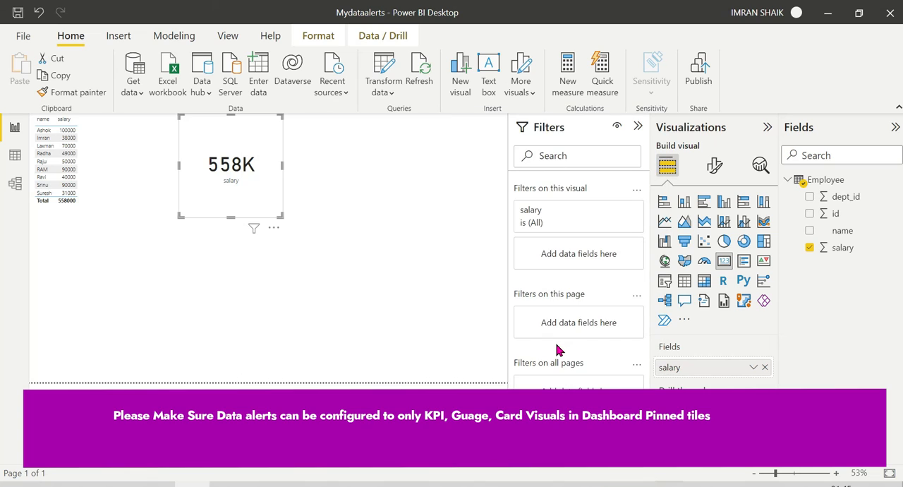
click(697, 70)
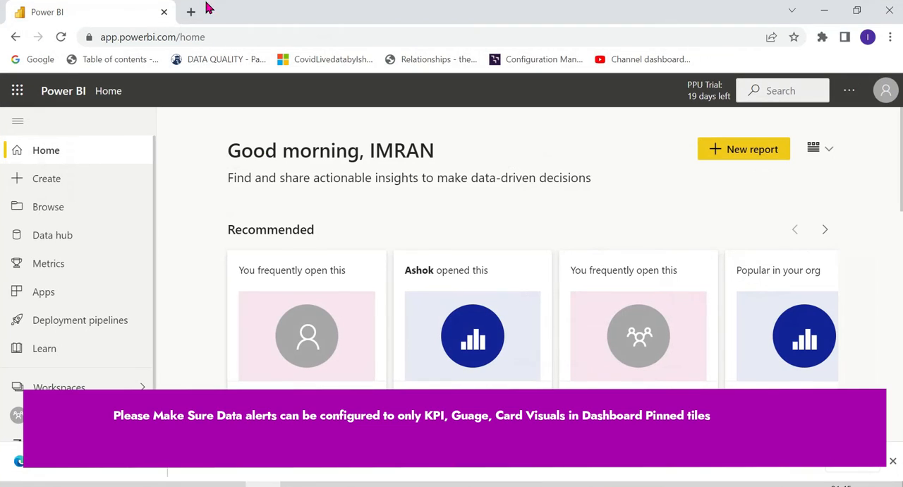
Reload the service page and open Mydataalerts from the SampleTest workspace.
click(60, 37)
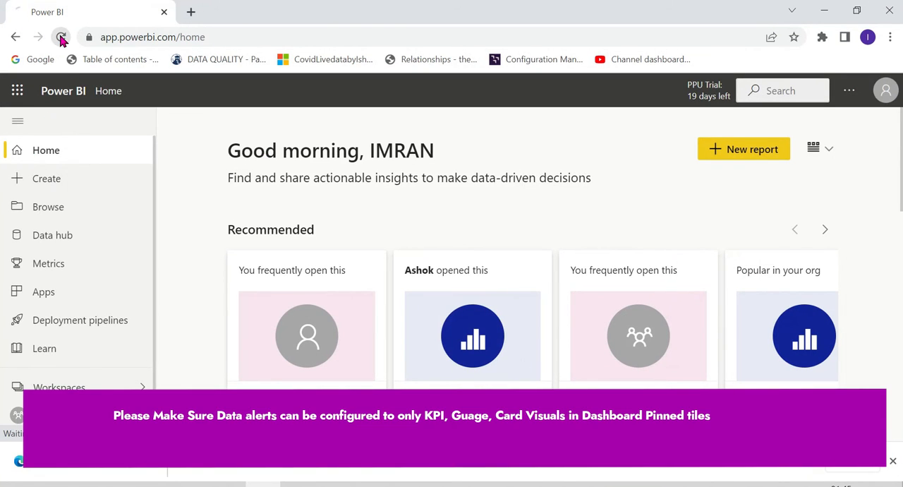
click(60, 37)
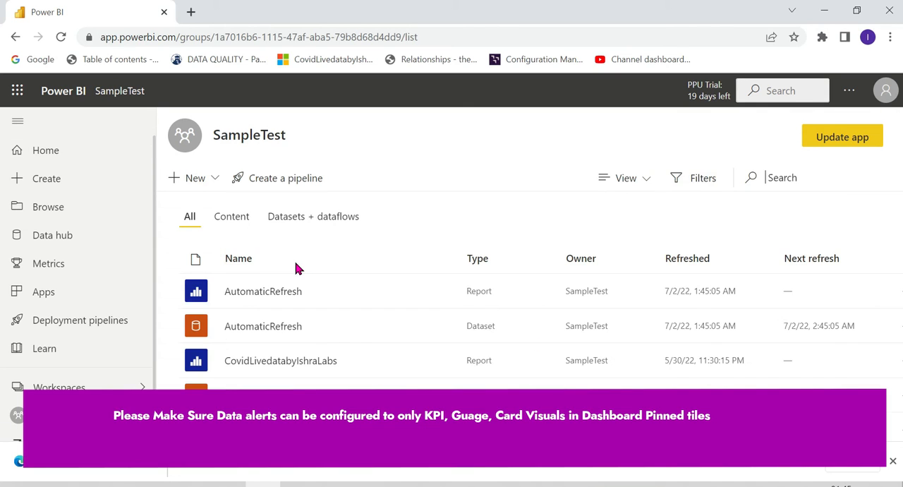
scroll(down, 3)
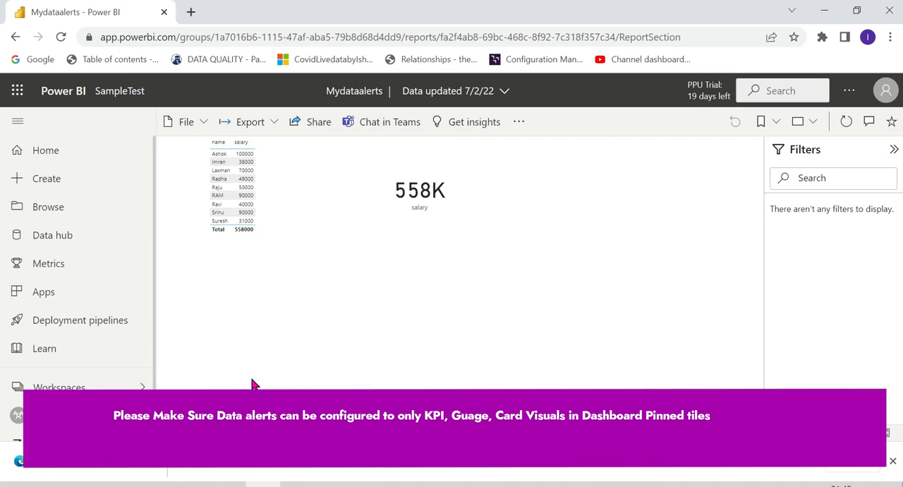
mouse_move(471, 221)
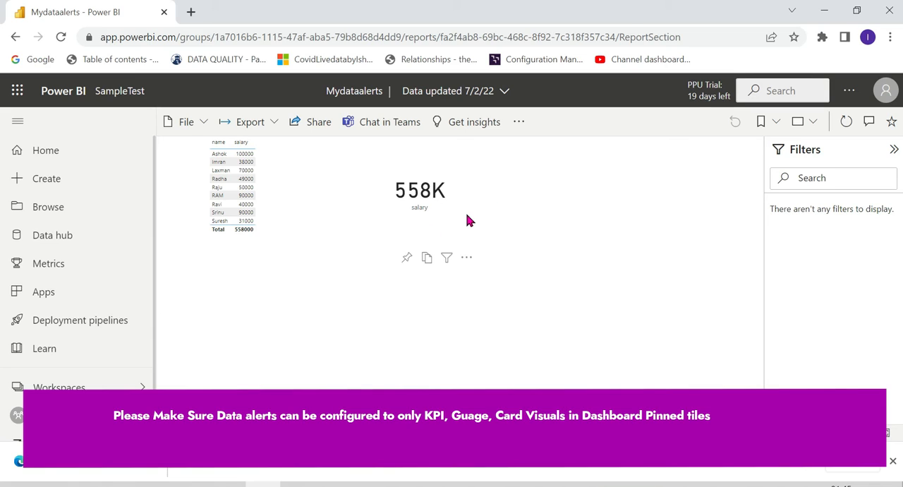
mouse_move(406, 257)
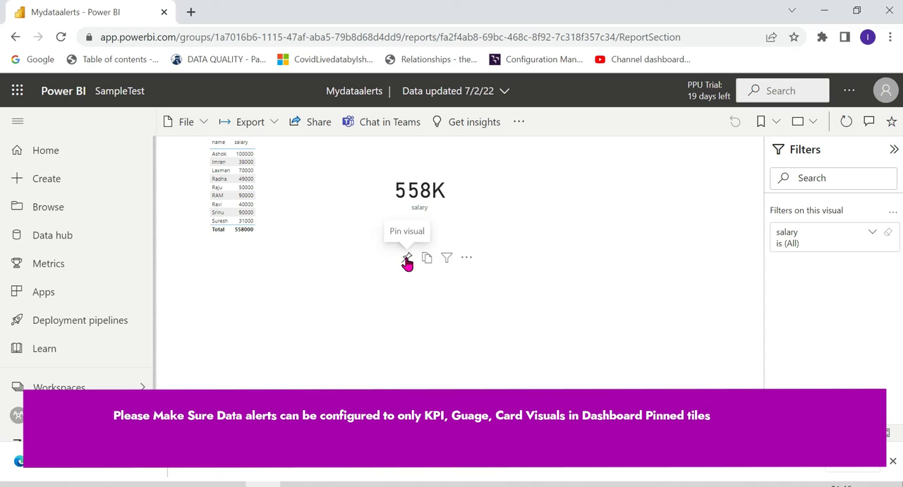
Pin the 558K salary card to a new dashboard named Mydataalerts.
click(407, 257)
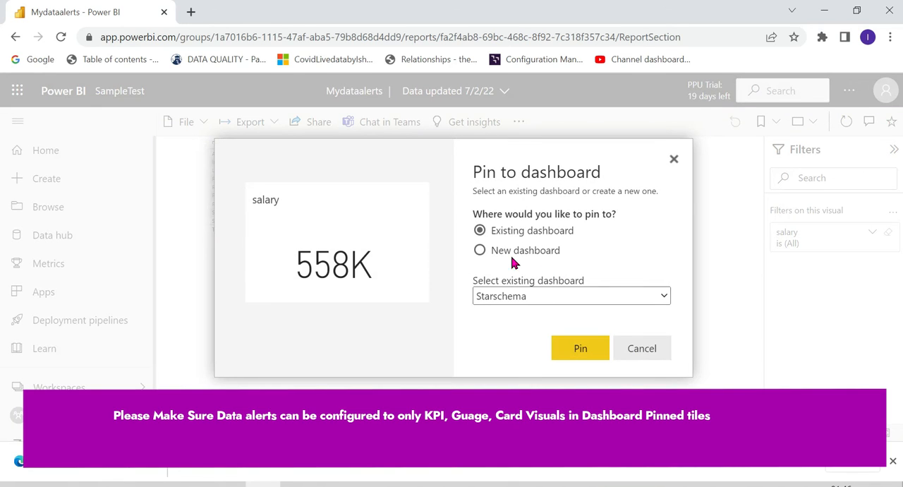
click(479, 250)
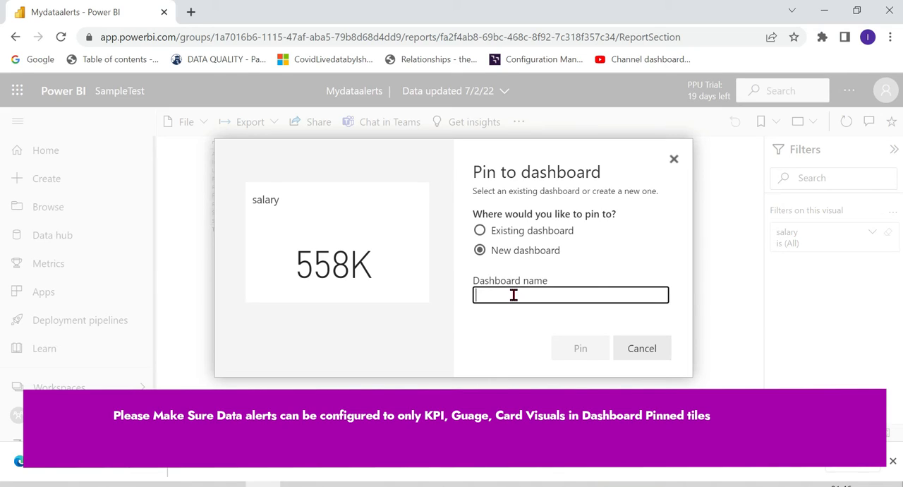
text(Mydataalearts)
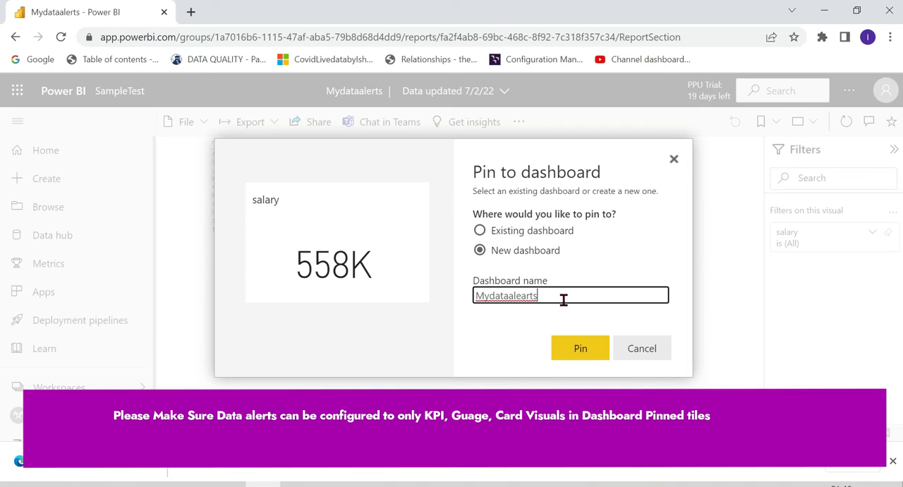
key(Backspace)
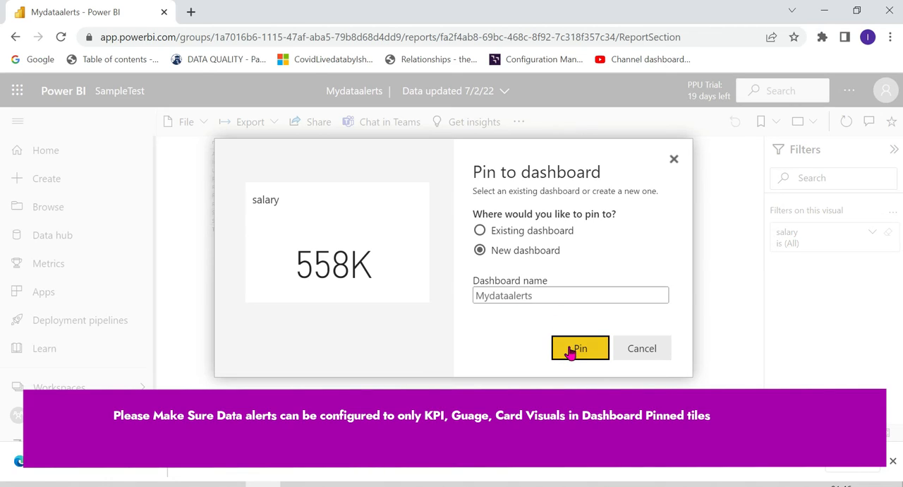
click(579, 347)
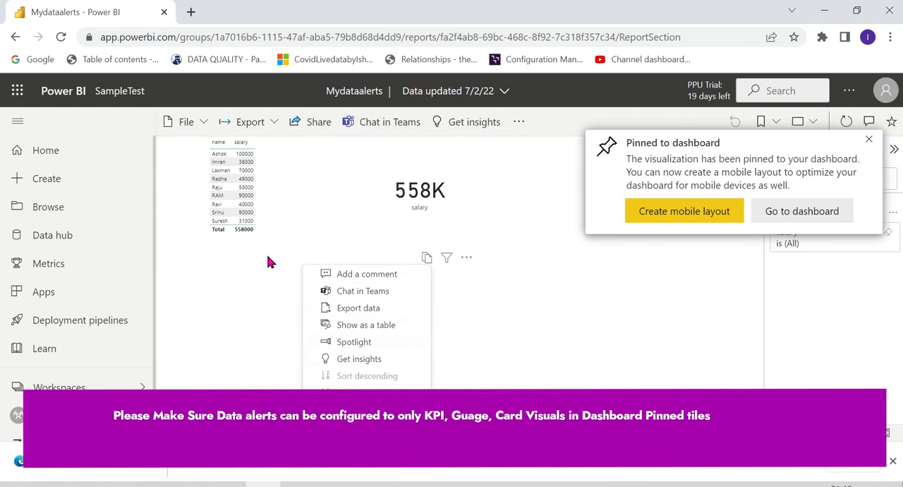
Pin the name-and-salary table to the existing Mydataalerts dashboard and go there.
click(232, 261)
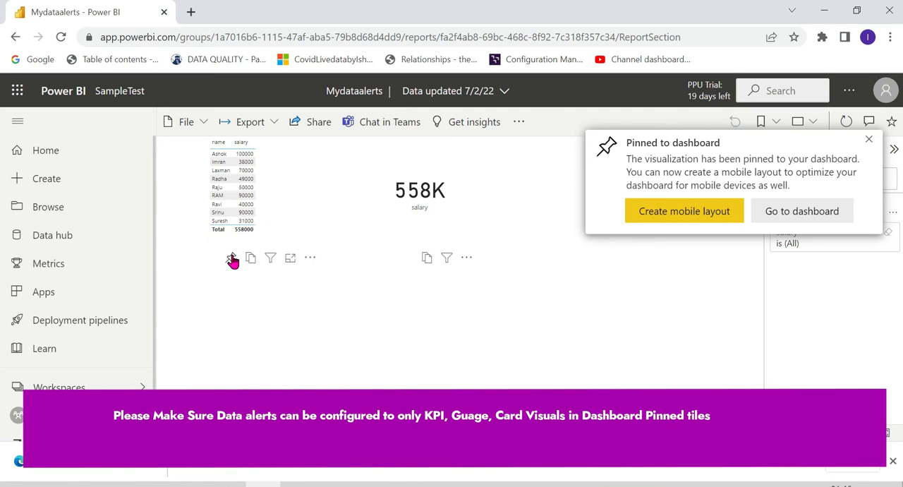
click(233, 257)
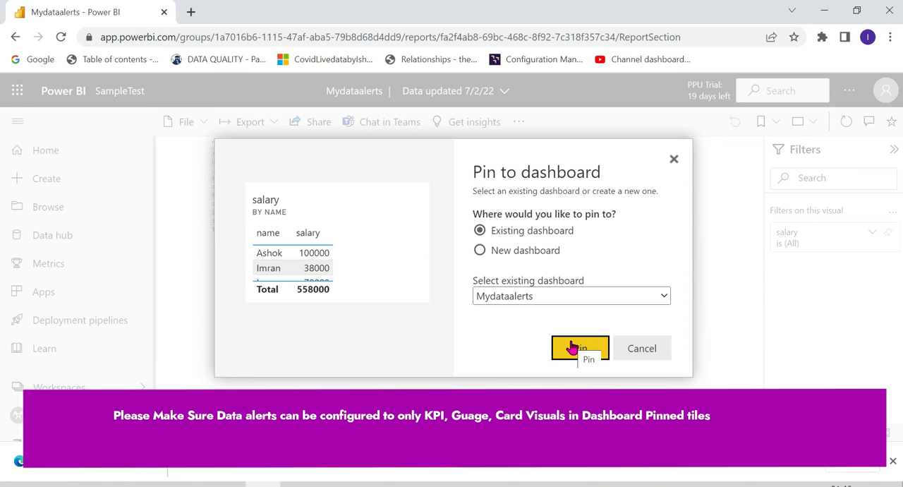
click(579, 347)
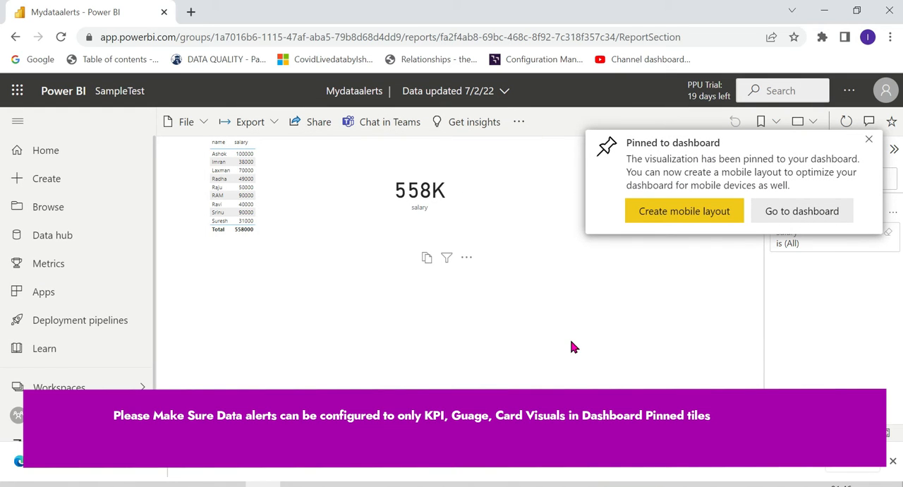
mouse_move(802, 210)
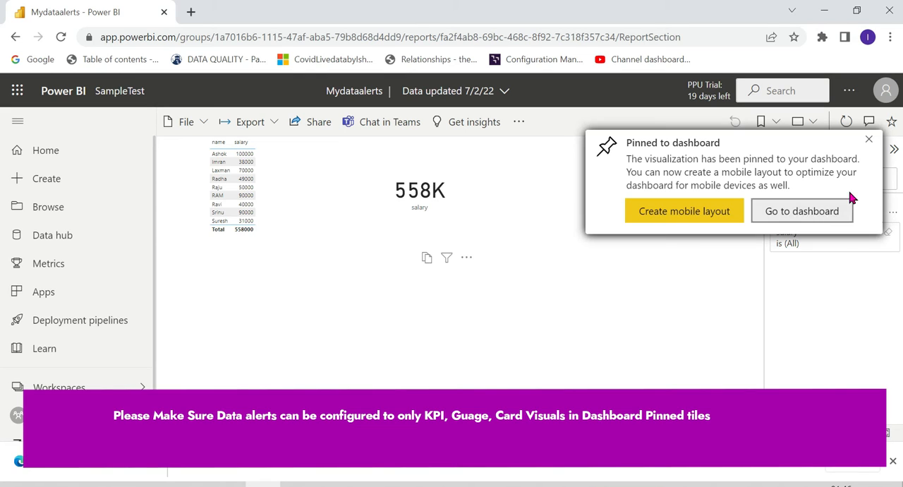
click(801, 210)
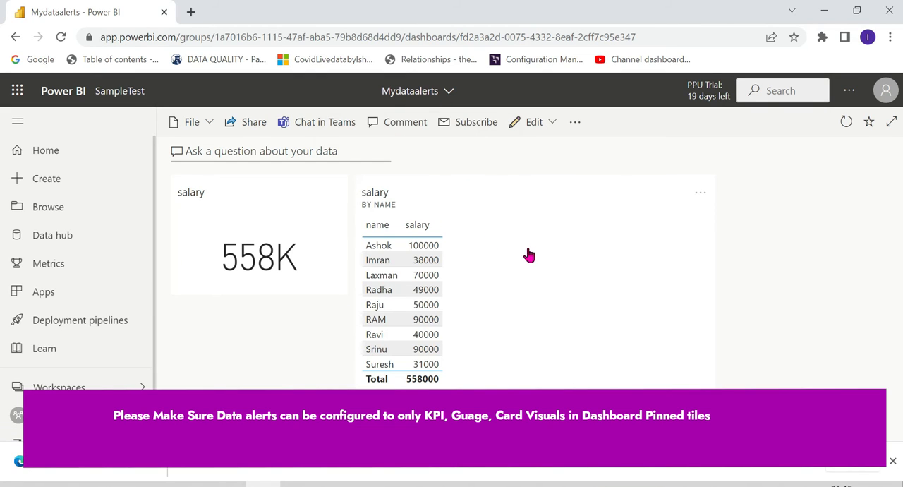
mouse_move(699, 192)
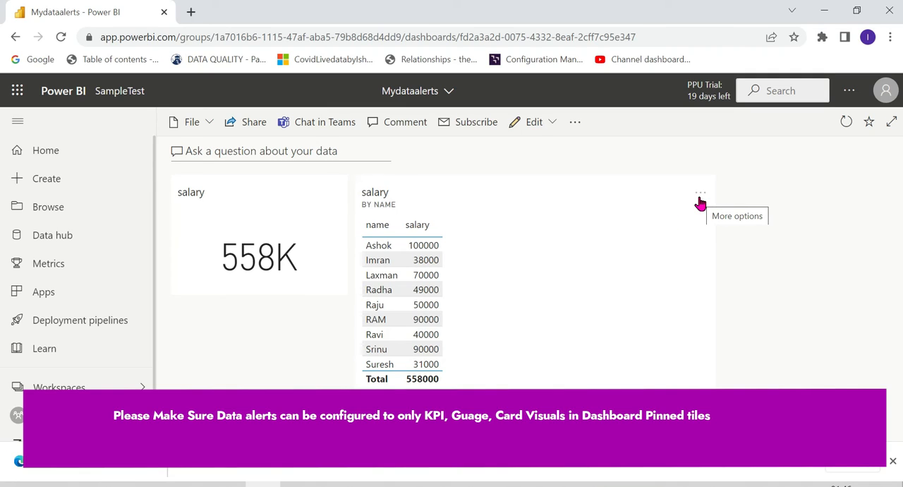
mouse_move(701, 201)
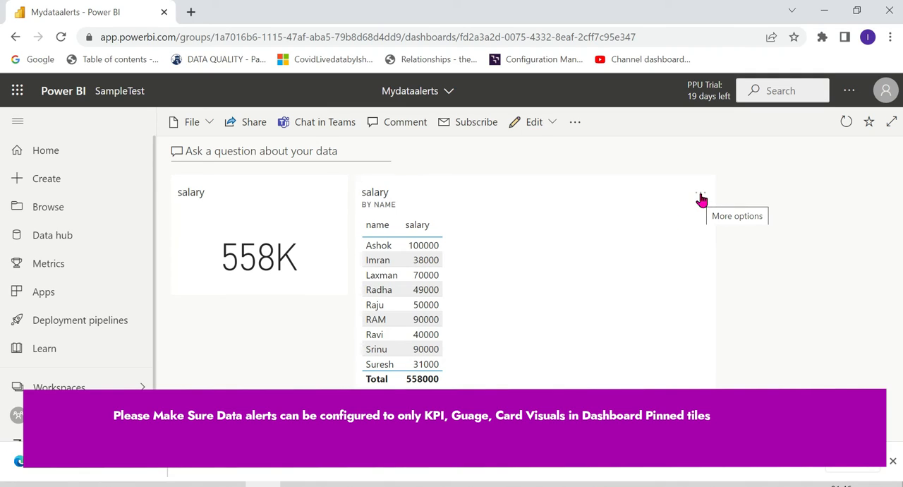
Open the More options menu of the salary table tile.
click(699, 192)
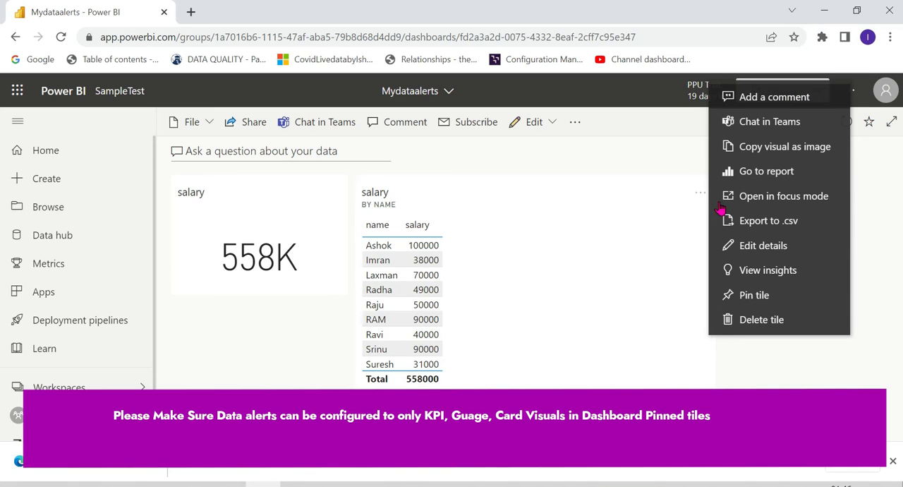
mouse_move(642, 192)
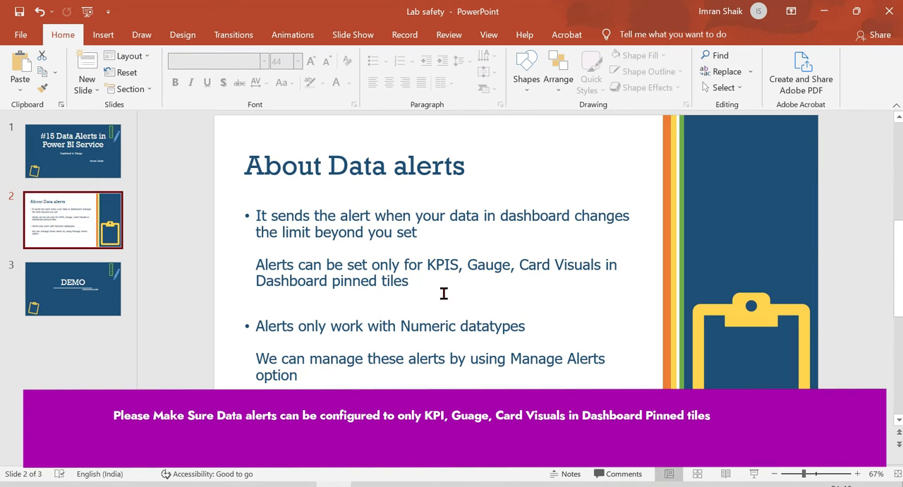
mouse_move(461, 298)
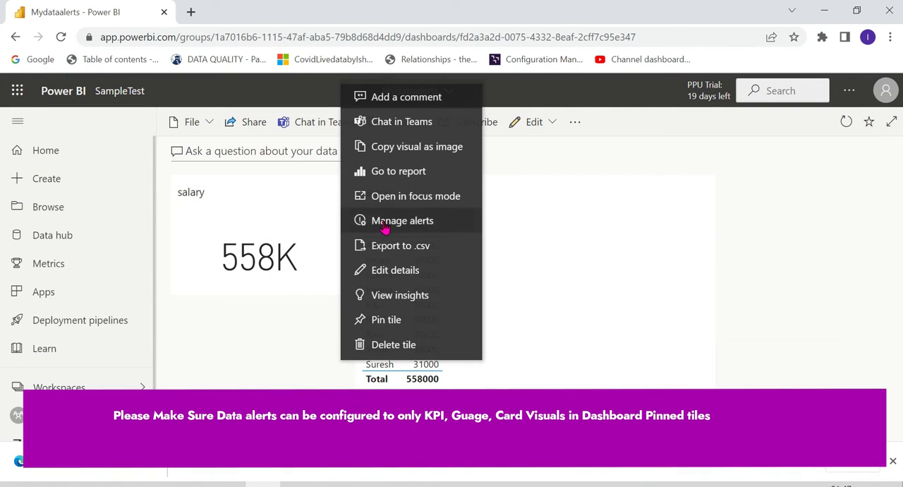
mouse_move(702, 196)
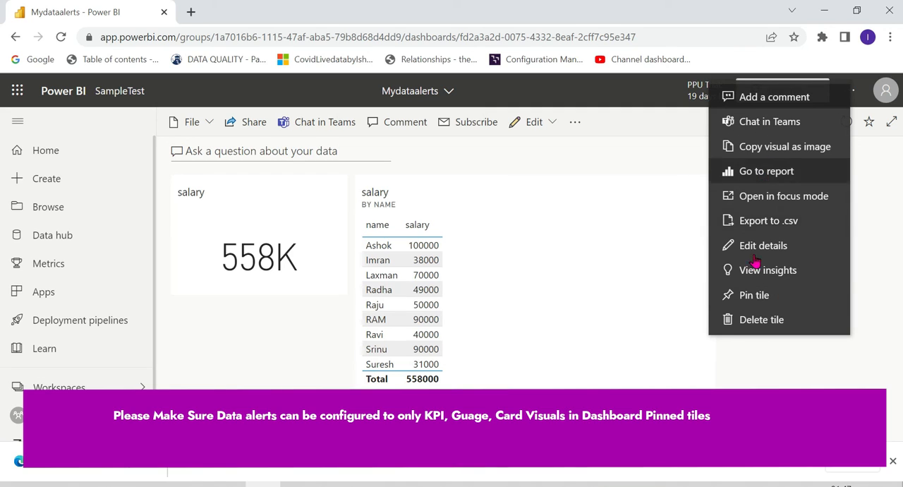
mouse_move(767, 269)
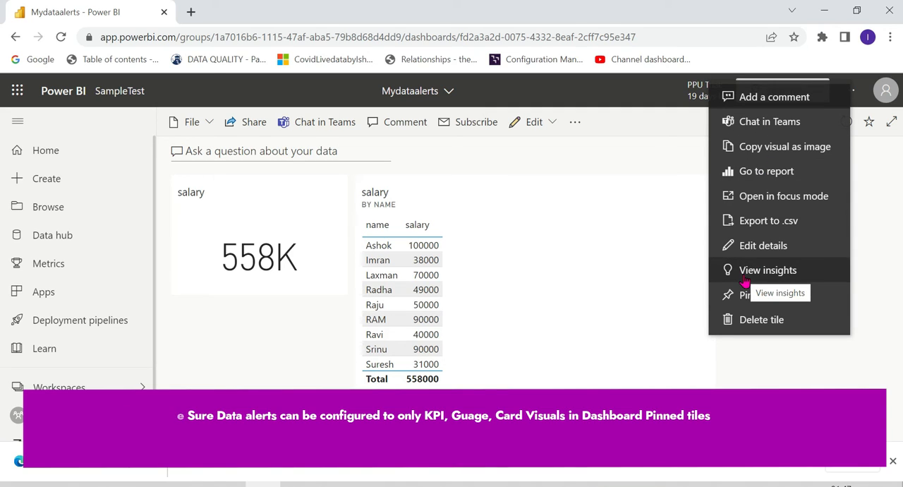
Add a salary card alert rule with condition Above and threshold 560000, then save.
click(332, 192)
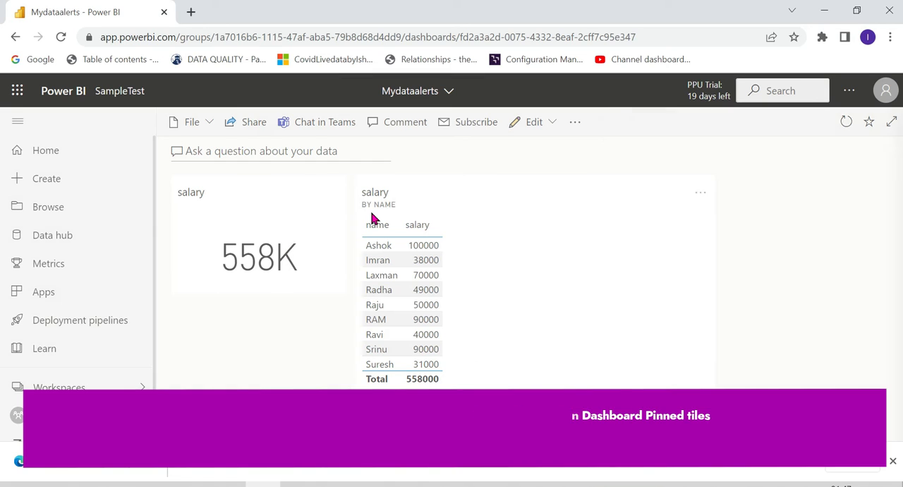
click(700, 191)
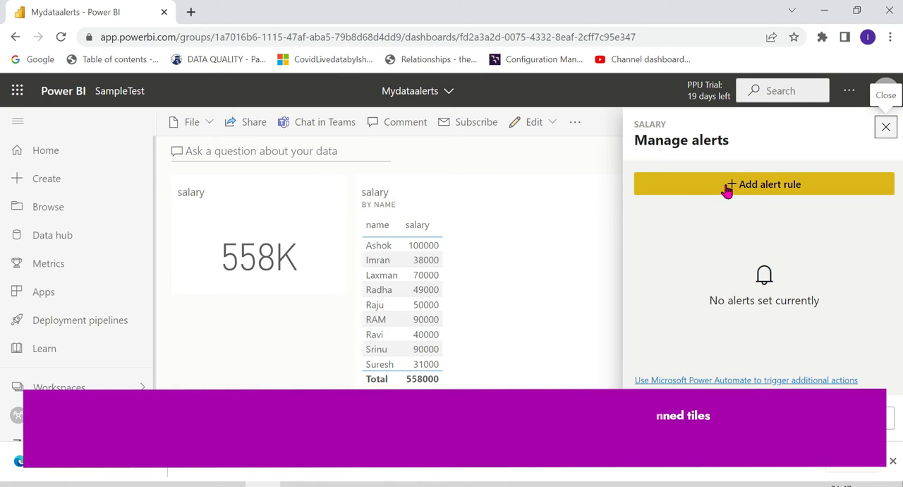
click(763, 184)
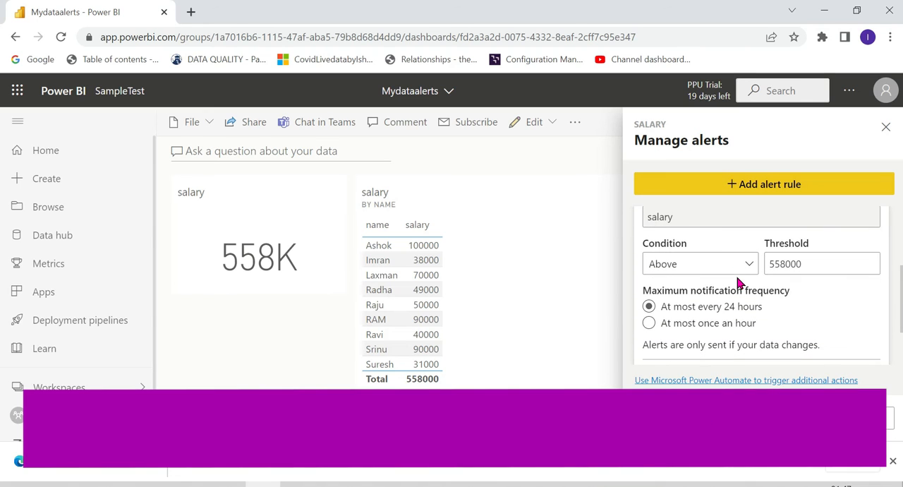
click(818, 263)
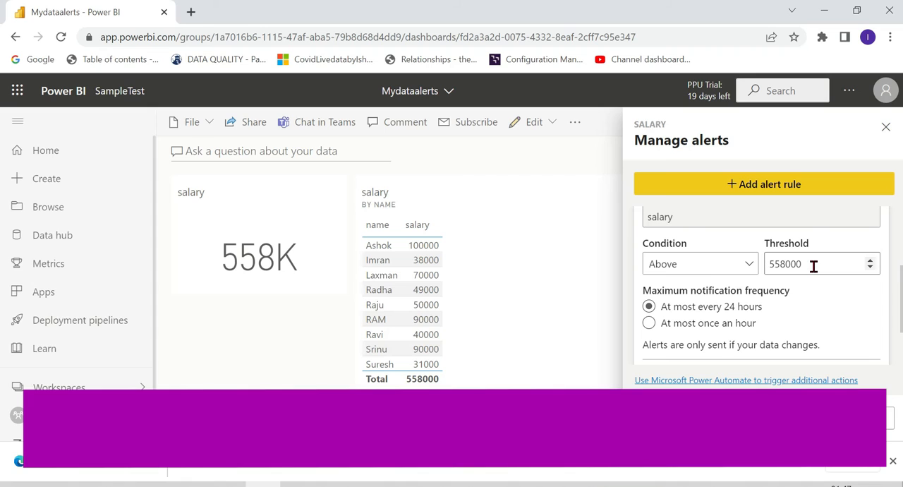
right_click(811, 263)
text(56)
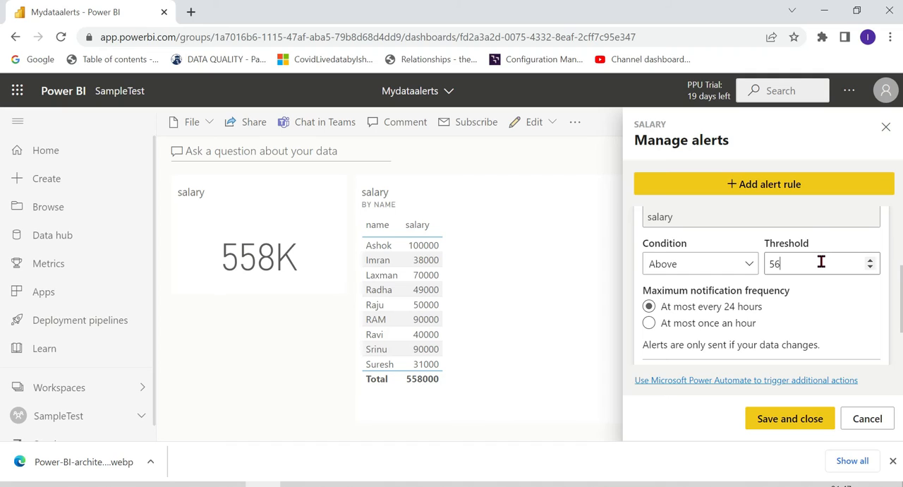
text(0000)
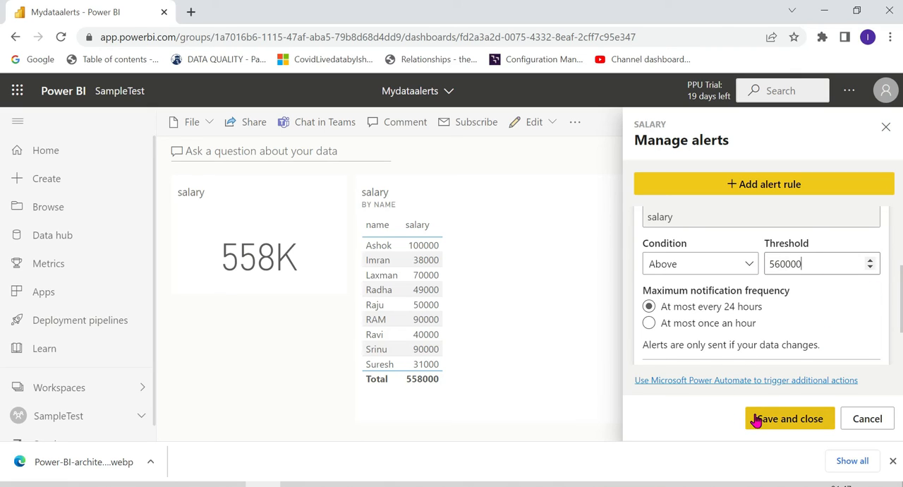
mouse_move(765, 337)
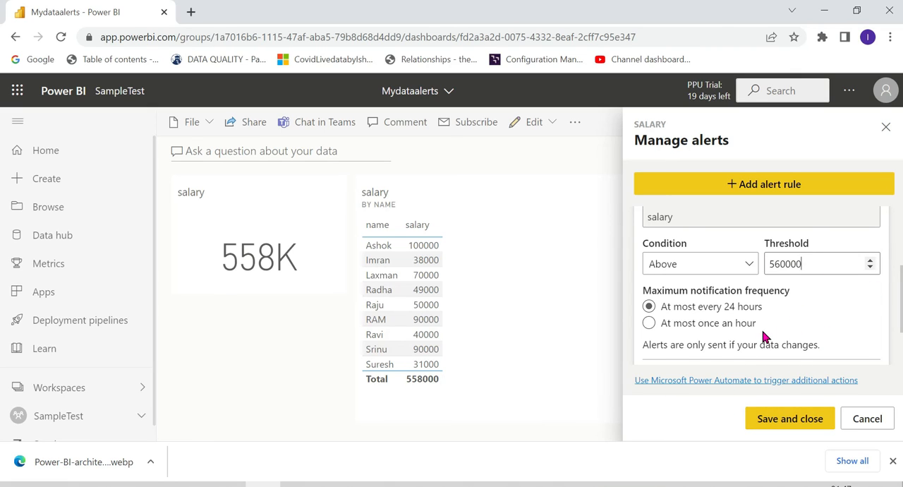
click(648, 323)
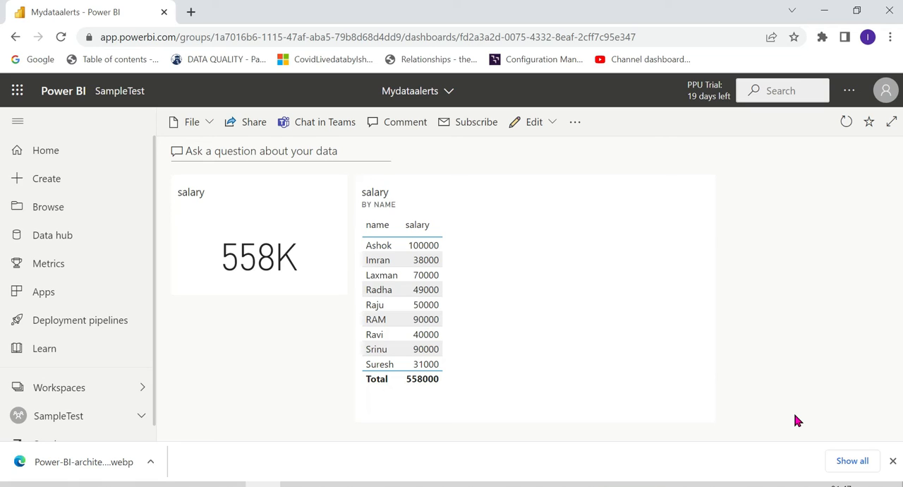
mouse_move(254, 437)
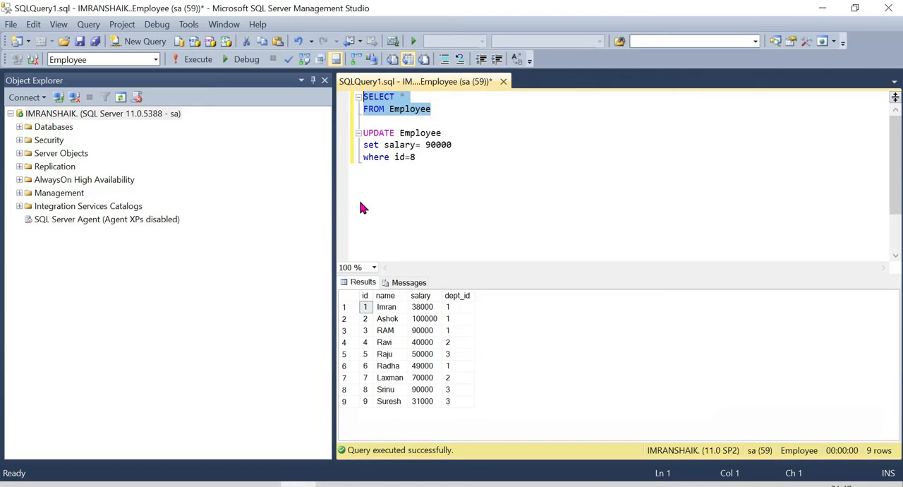
Edit the UPDATE query to set salary 98000 where id = 7 and execute it.
click(415, 157)
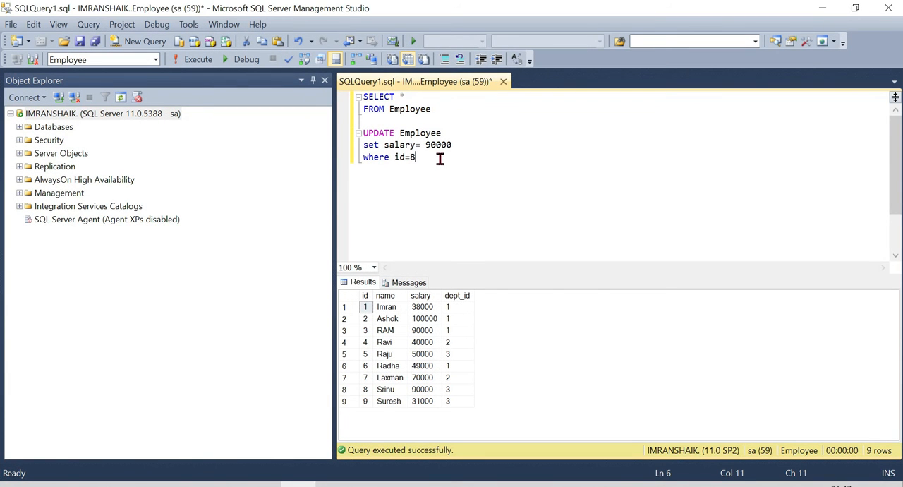
double_click(438, 145)
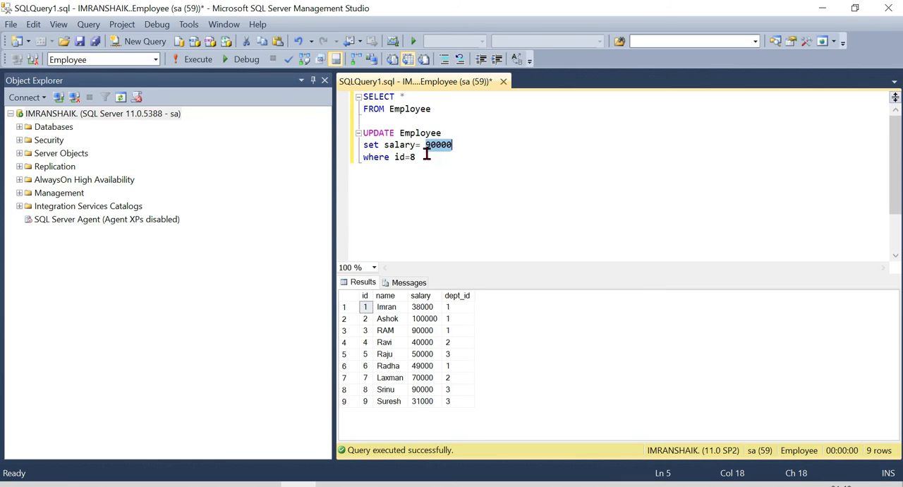
key(Backspace)
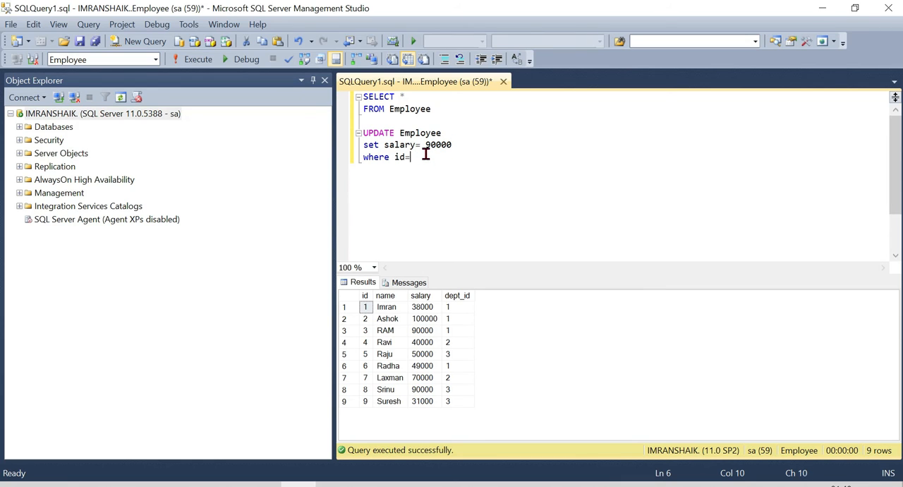
text(7)
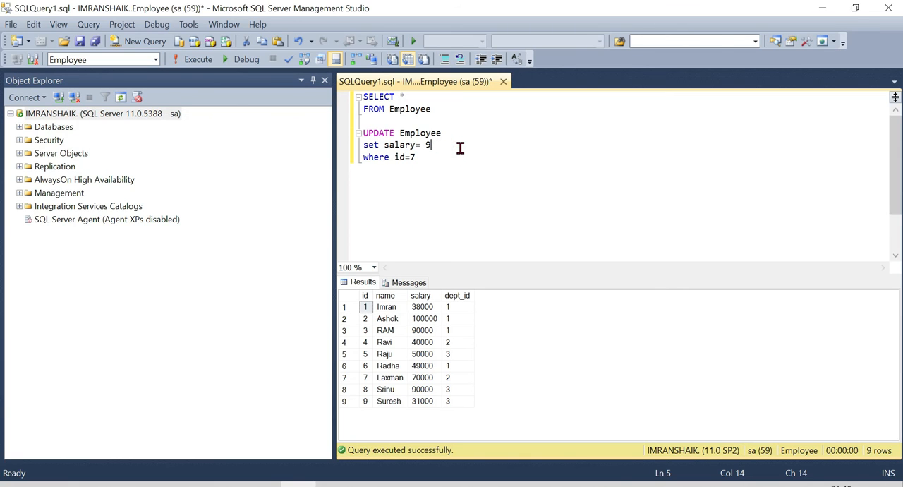
text(80)
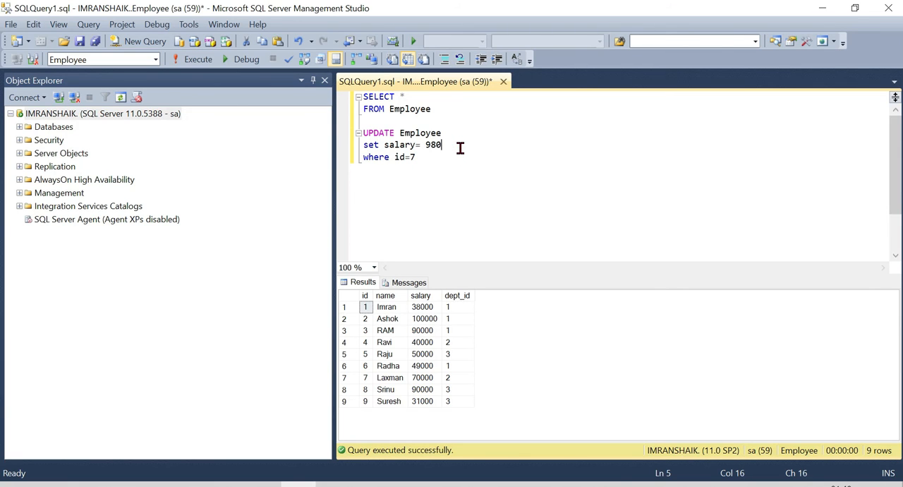
text(00)
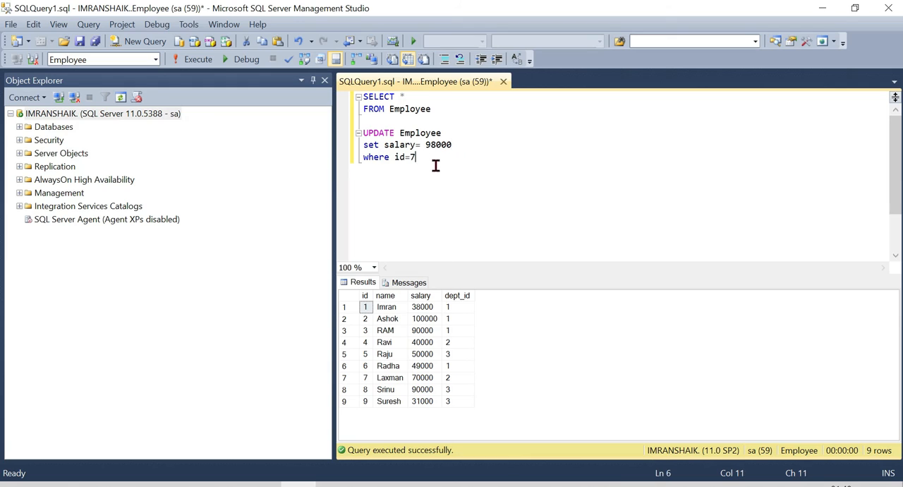
click(197, 59)
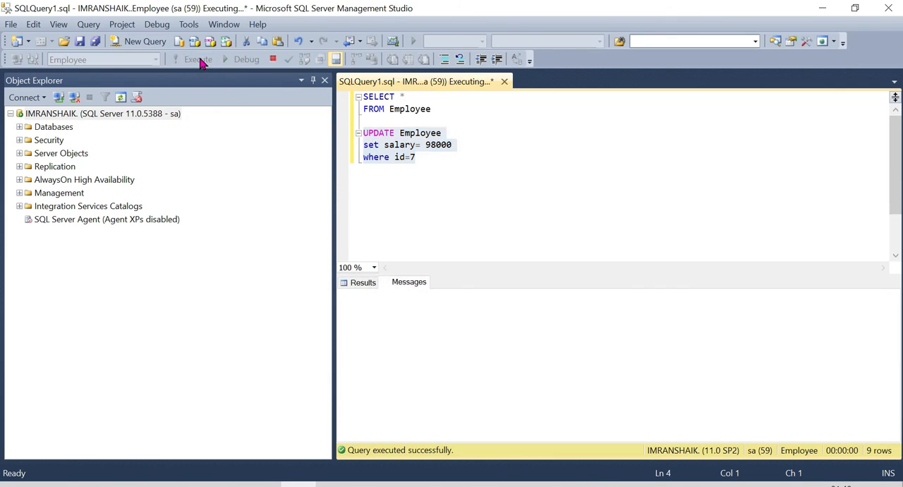
click(197, 58)
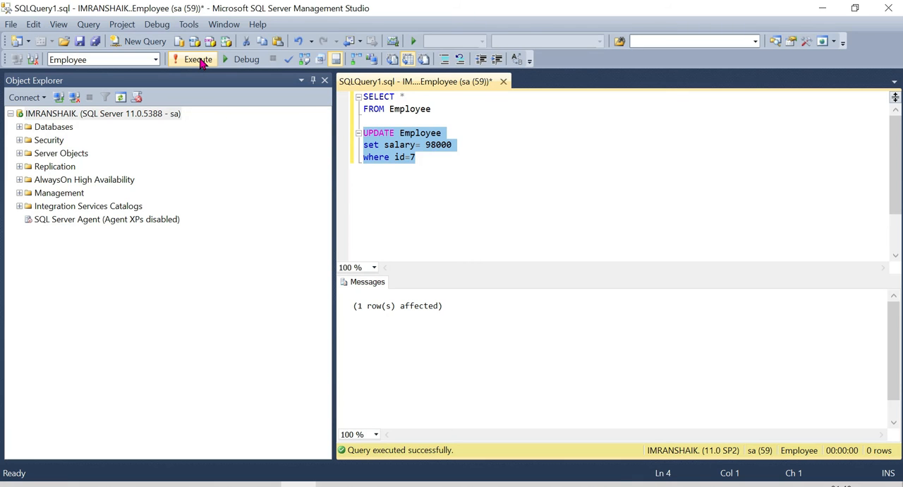
mouse_move(818, 7)
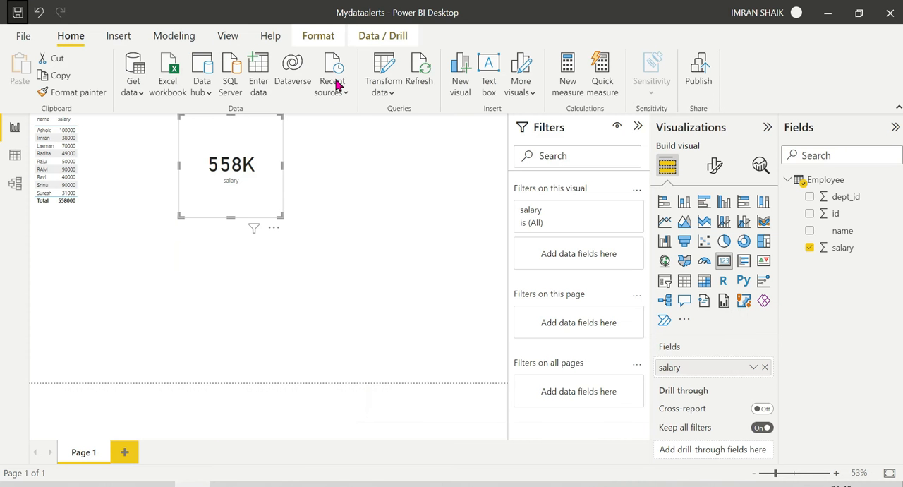
mouse_move(423, 67)
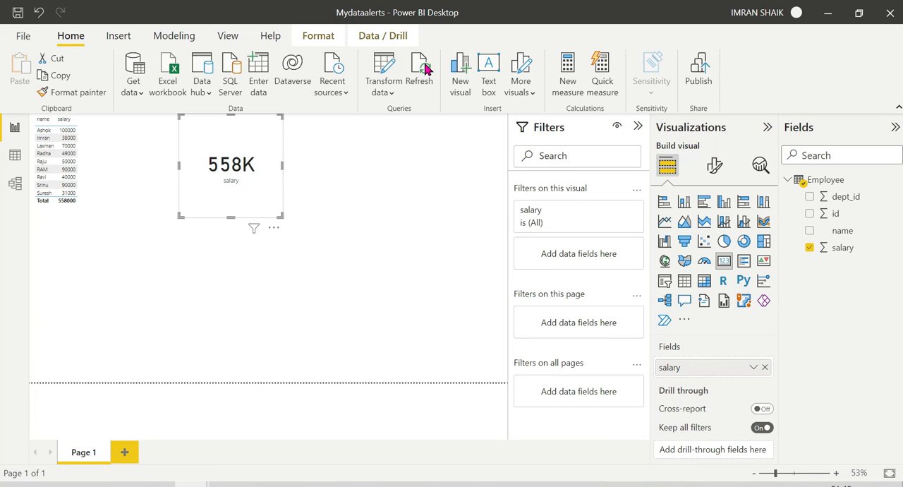
Refresh the report so the card shows 586K and Laxman earns 98000.
click(419, 71)
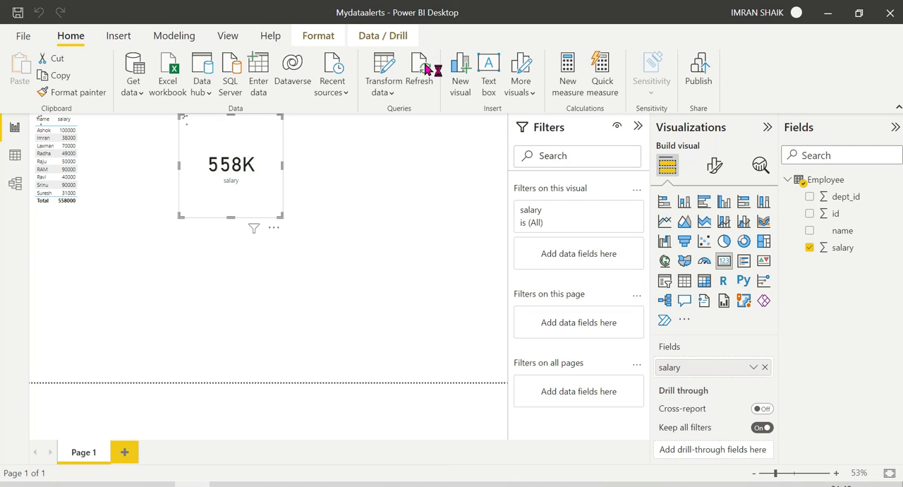
click(420, 71)
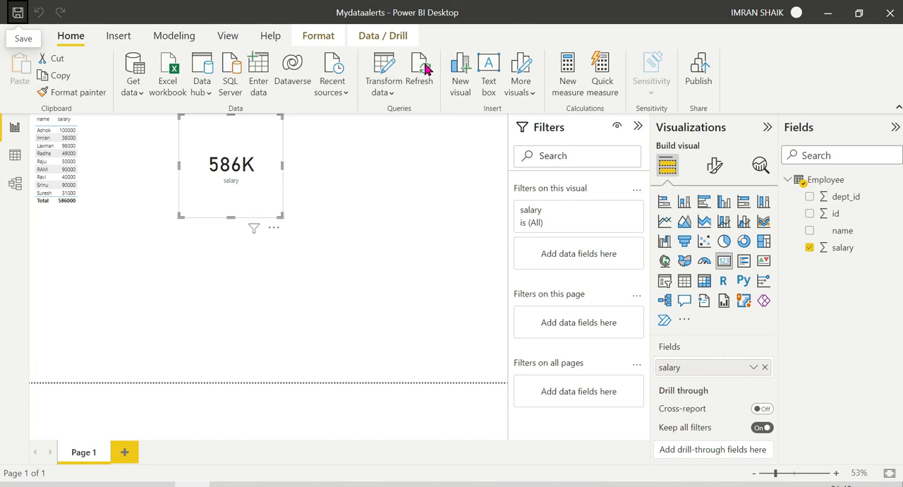
mouse_move(307, 131)
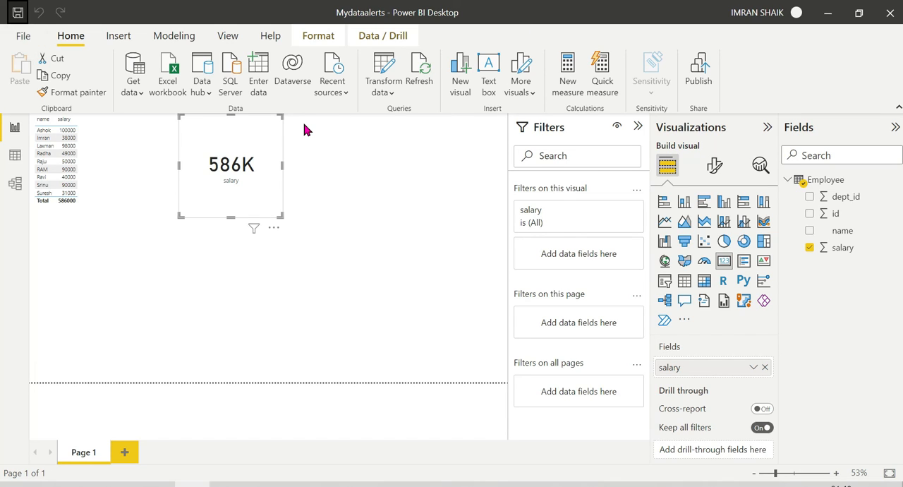
mouse_move(698, 67)
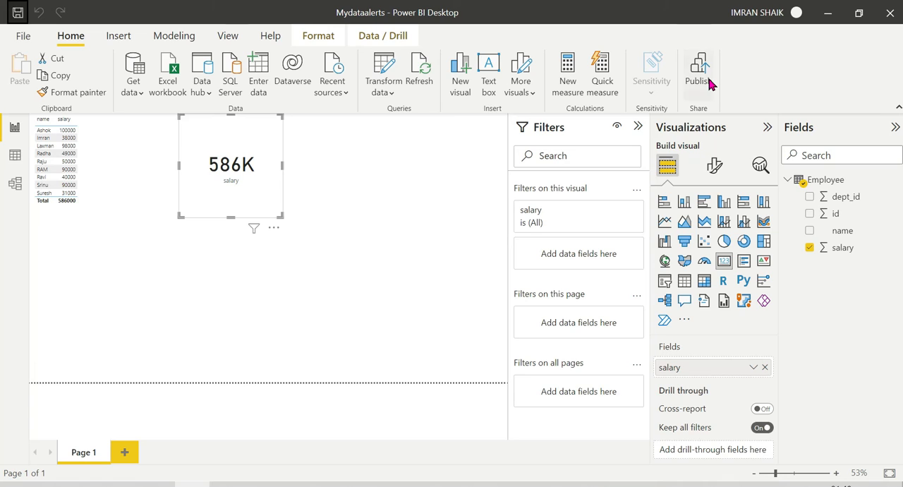
Republish Mydataalerts, replacing the existing dataset, and dismiss the success message.
click(697, 70)
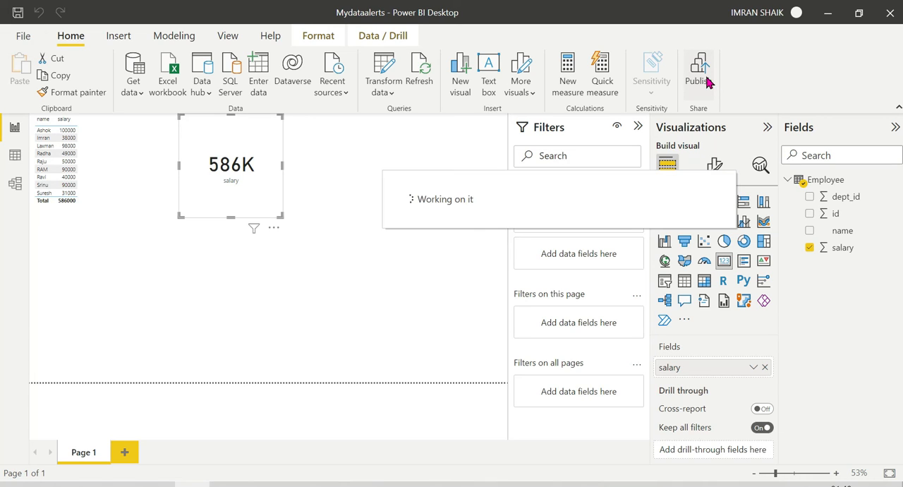
click(698, 70)
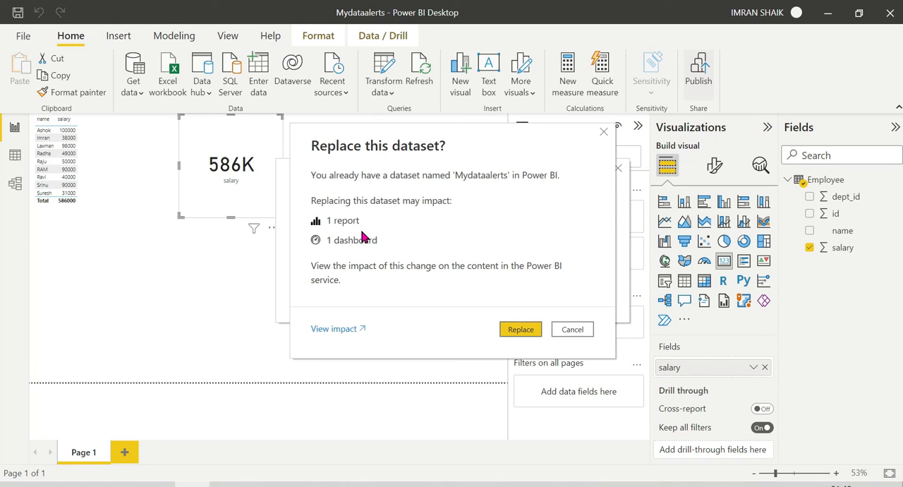
click(520, 329)
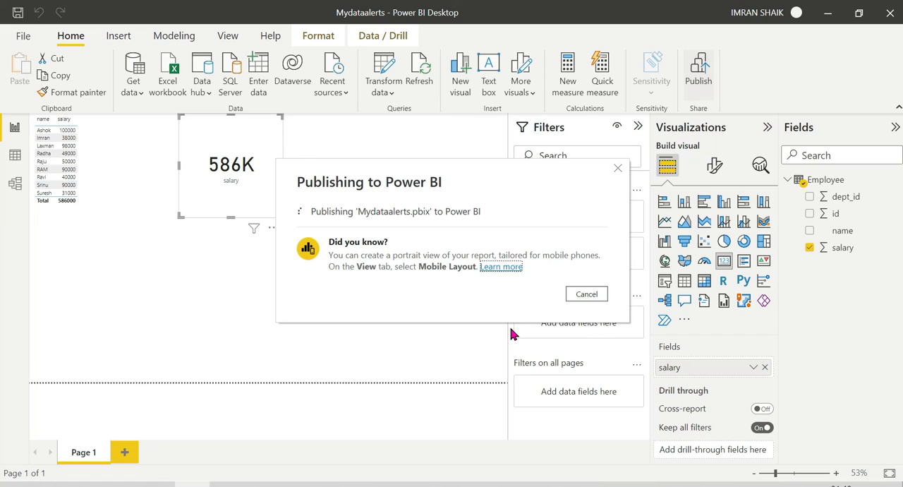
mouse_move(513, 334)
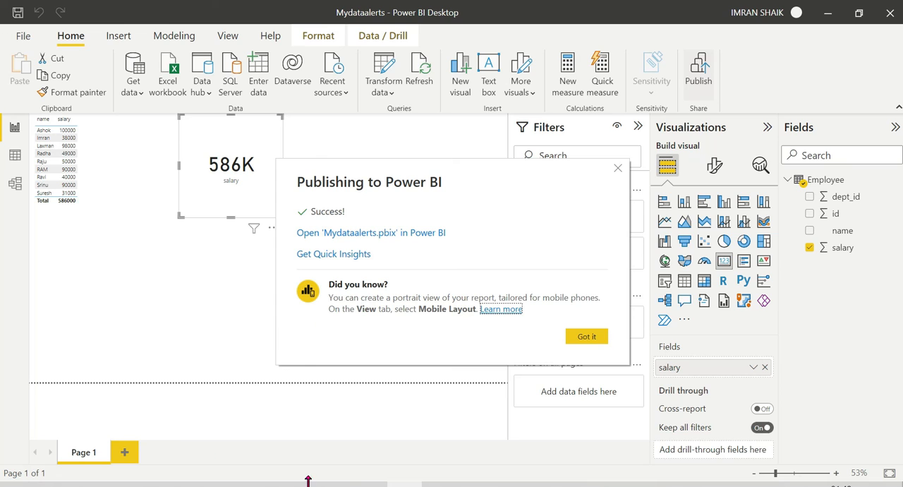
click(370, 232)
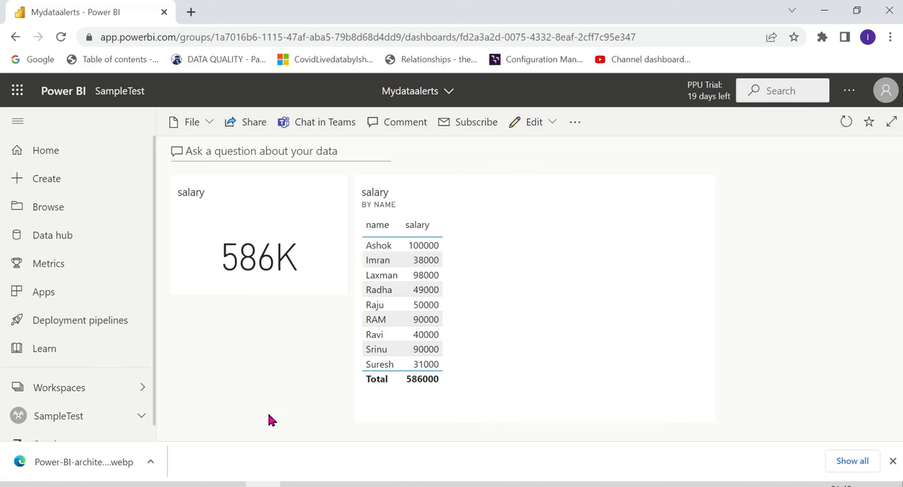
Reload the Mydataalerts dashboard showing 586K, then go to the Power BI home page.
click(60, 37)
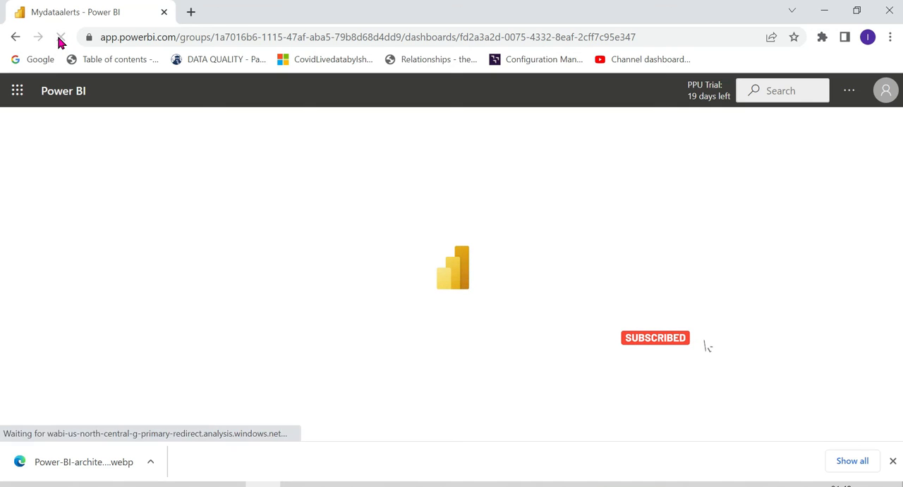
click(60, 37)
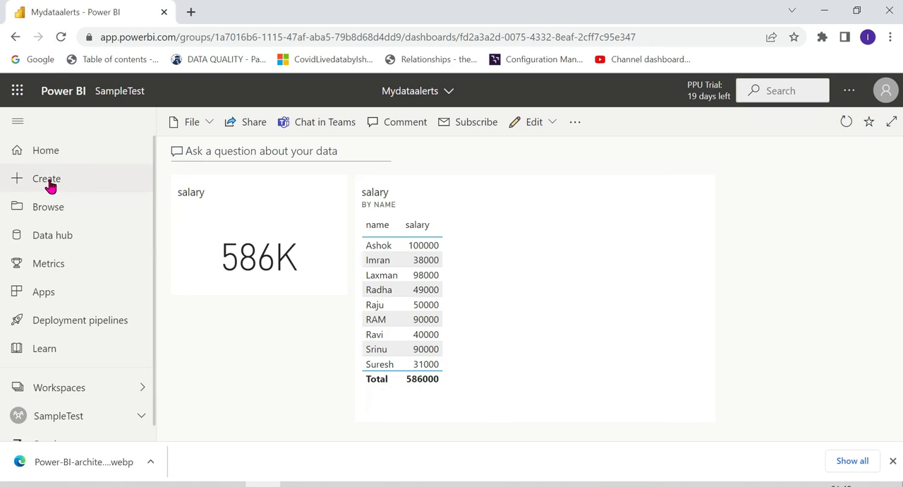
click(46, 149)
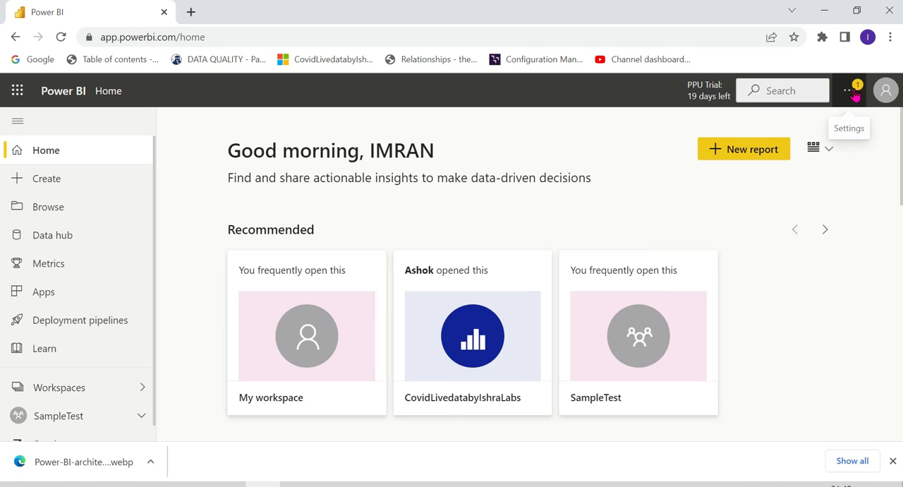
Check the notification showing salary 586000 above 560000, dismiss the old Test alert, and close notifications.
click(850, 90)
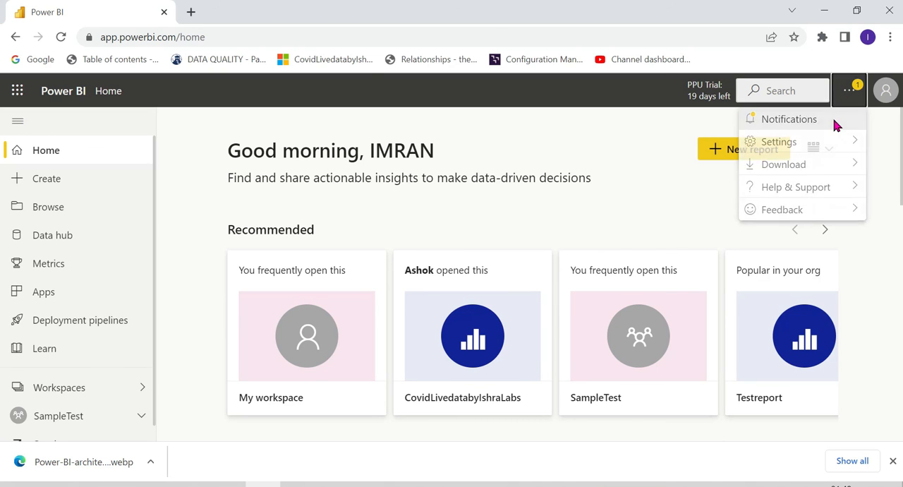
click(789, 118)
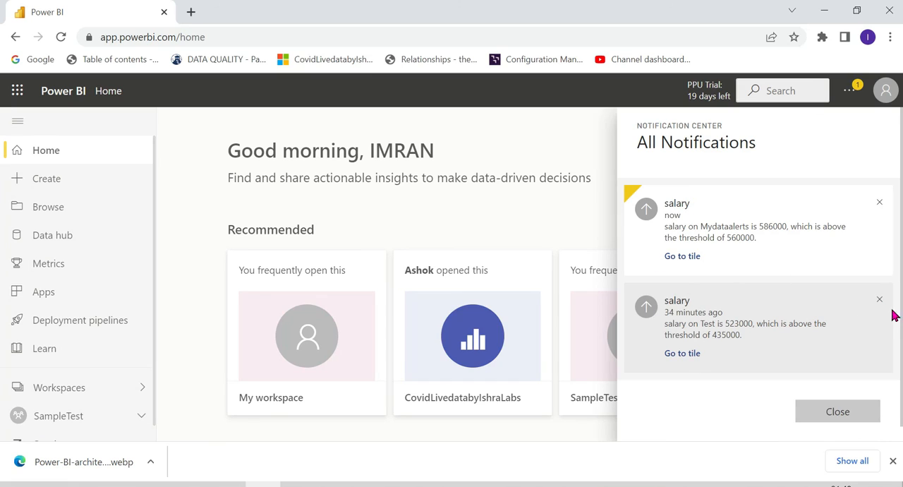
click(879, 299)
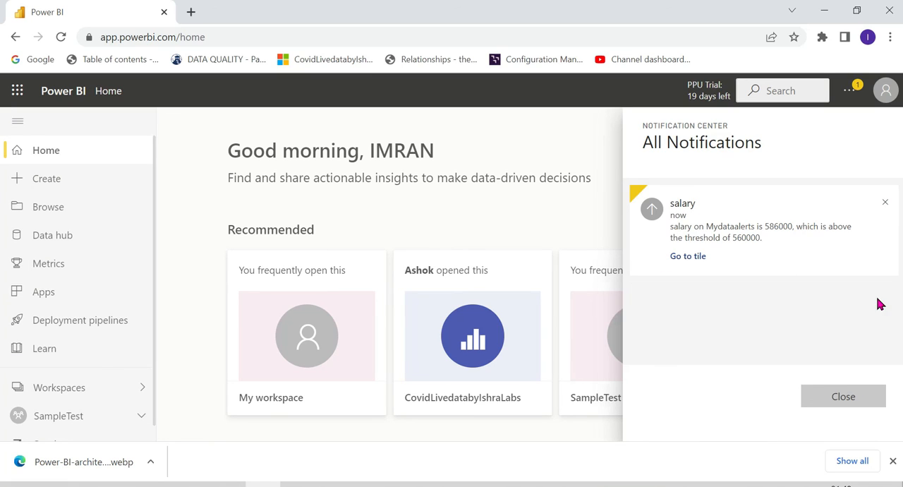
mouse_move(683, 215)
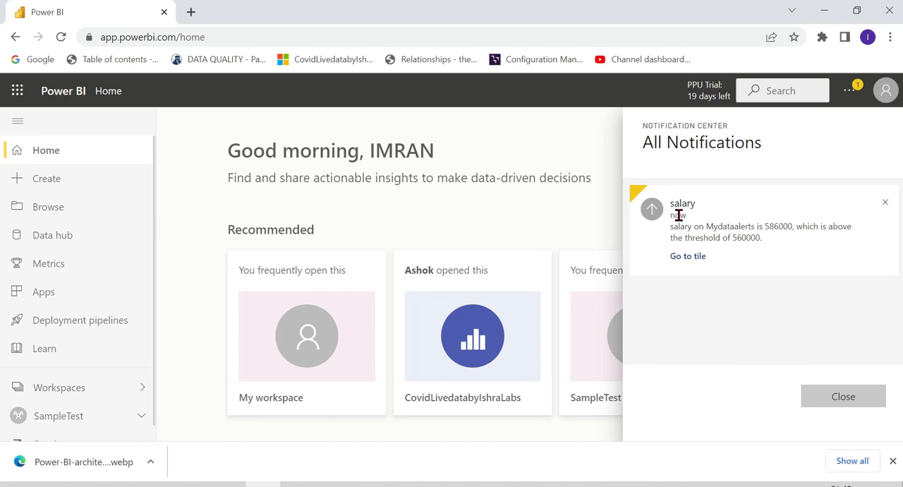
mouse_move(800, 240)
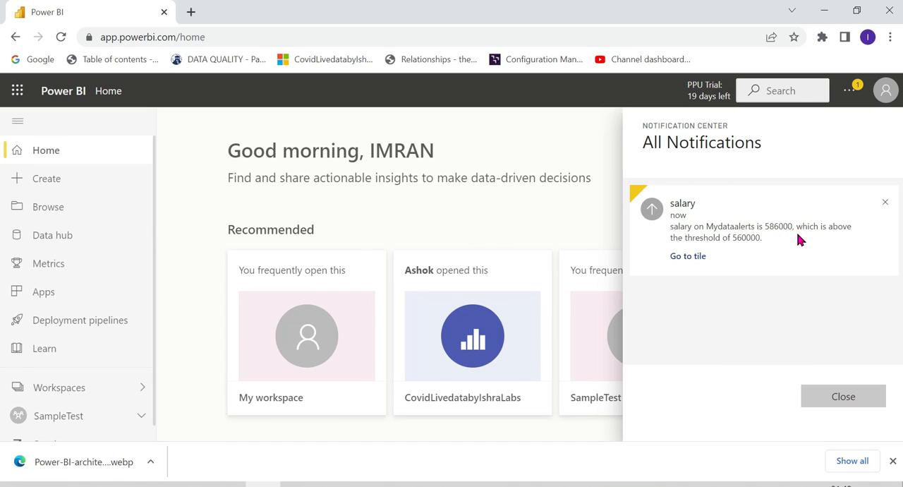
mouse_move(783, 248)
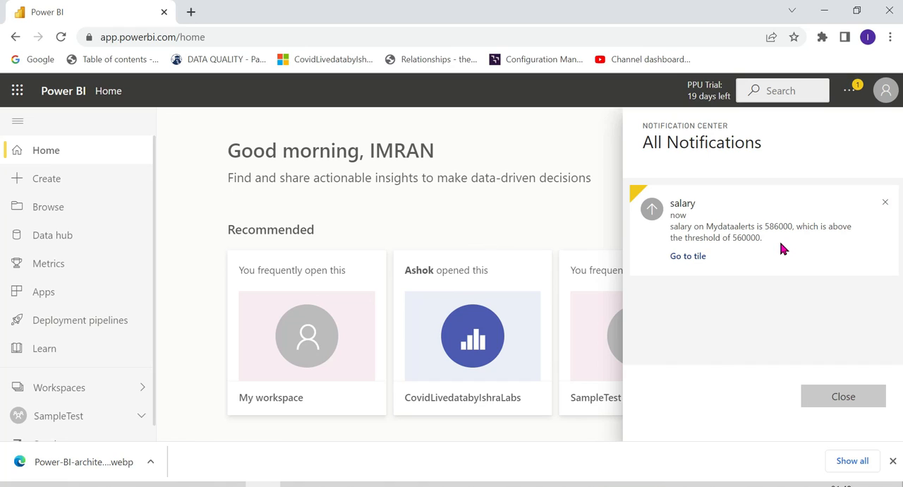
mouse_move(789, 221)
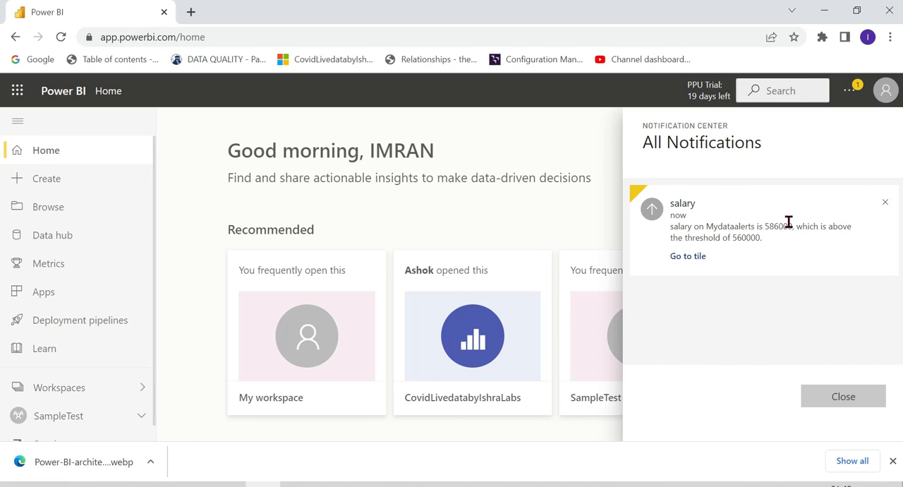
mouse_move(884, 217)
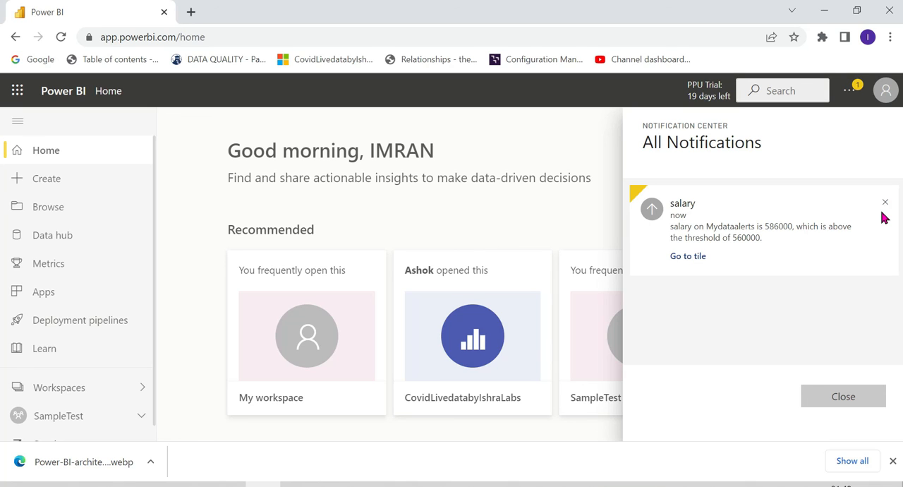
mouse_move(464, 197)
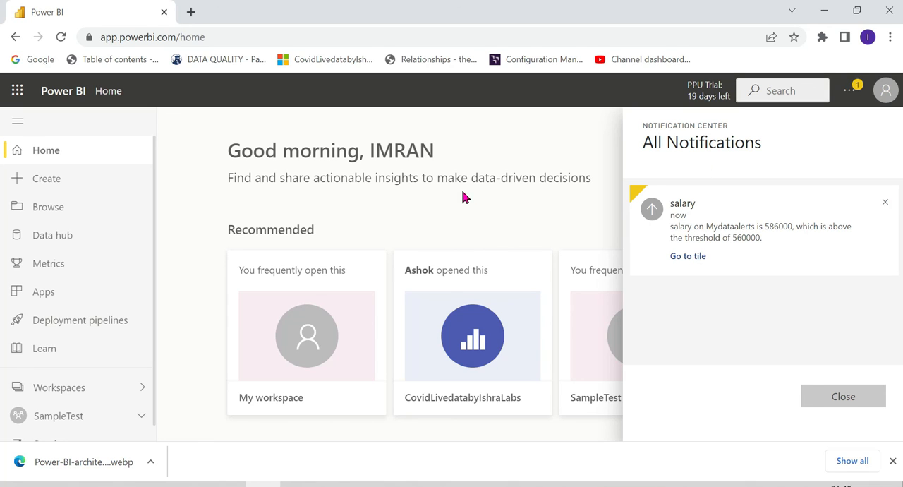
click(842, 395)
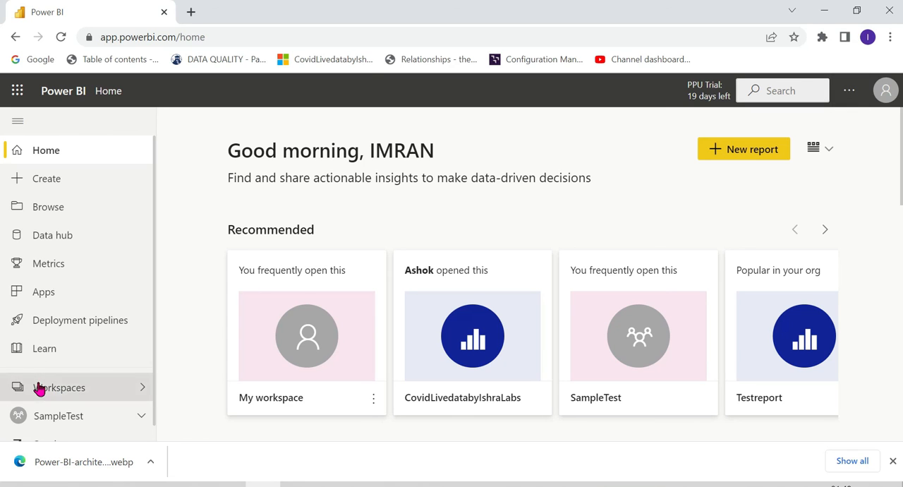
Open the Mydataalerts dashboard in the SampleTest workspace.
click(58, 416)
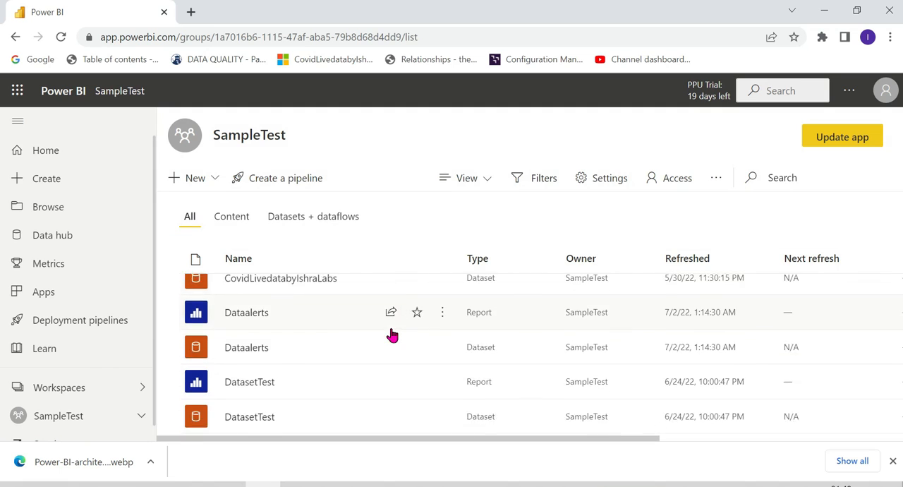
scroll(down, 3)
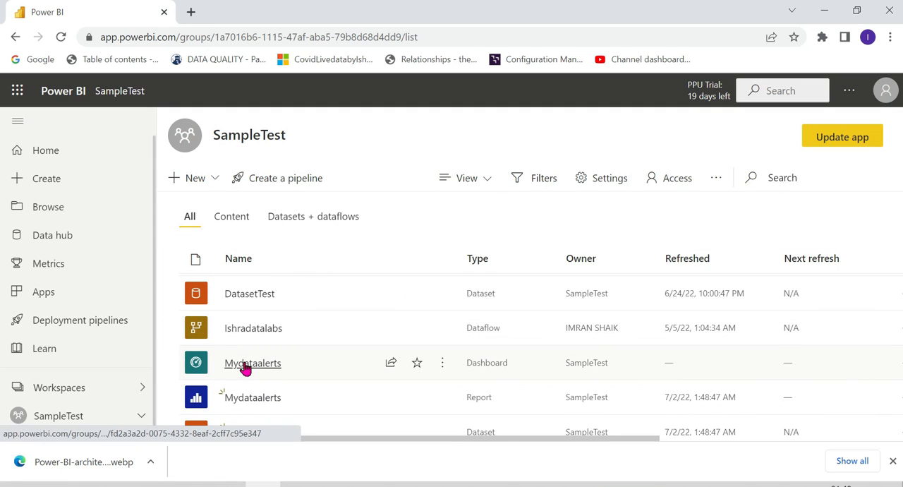
click(252, 363)
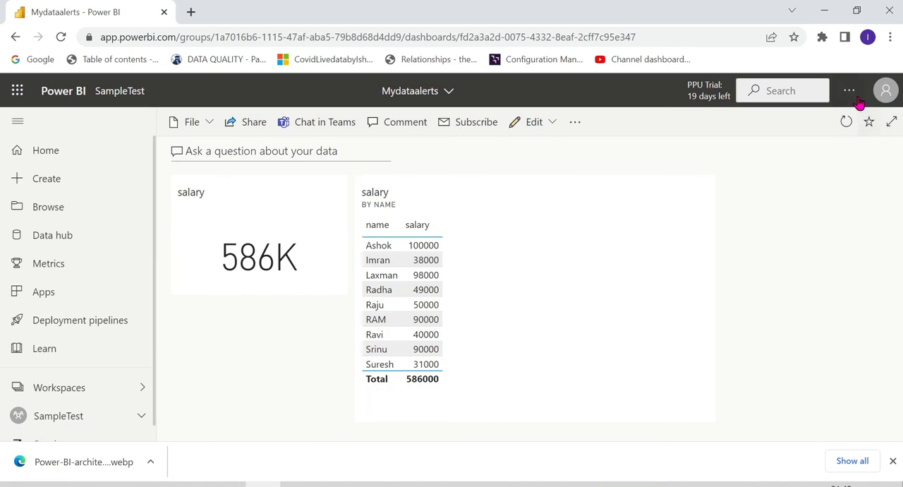
View the 586000 salary alert in the notification center, then close the panel.
click(849, 90)
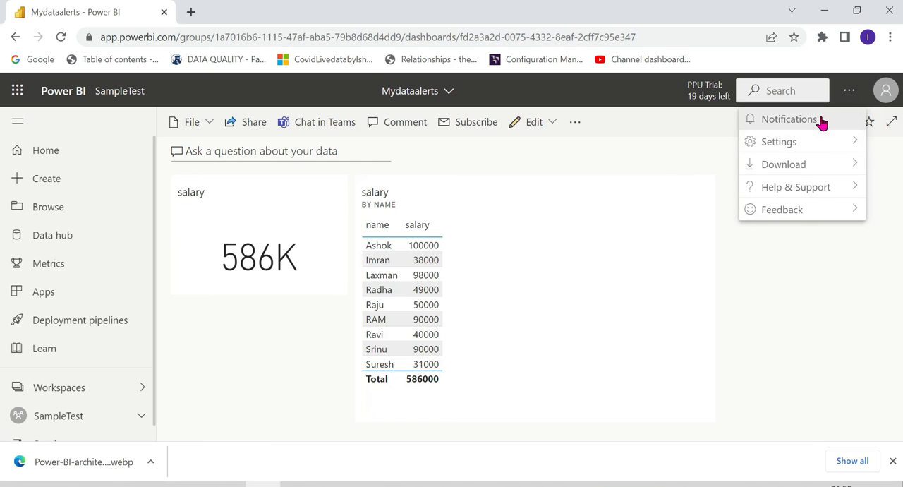
click(790, 119)
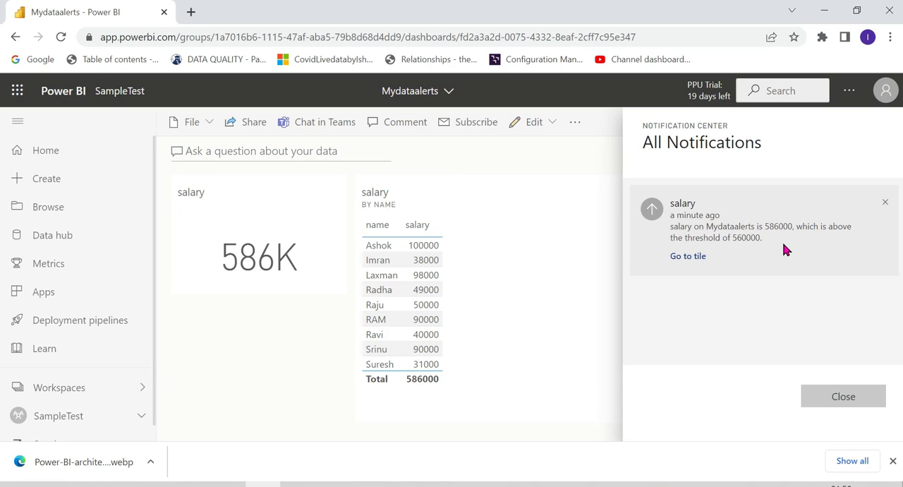
mouse_move(507, 187)
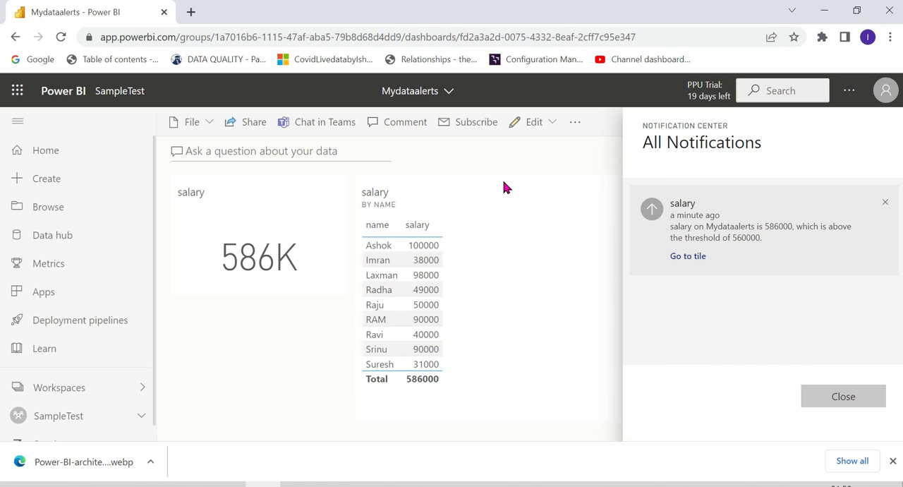
click(843, 396)
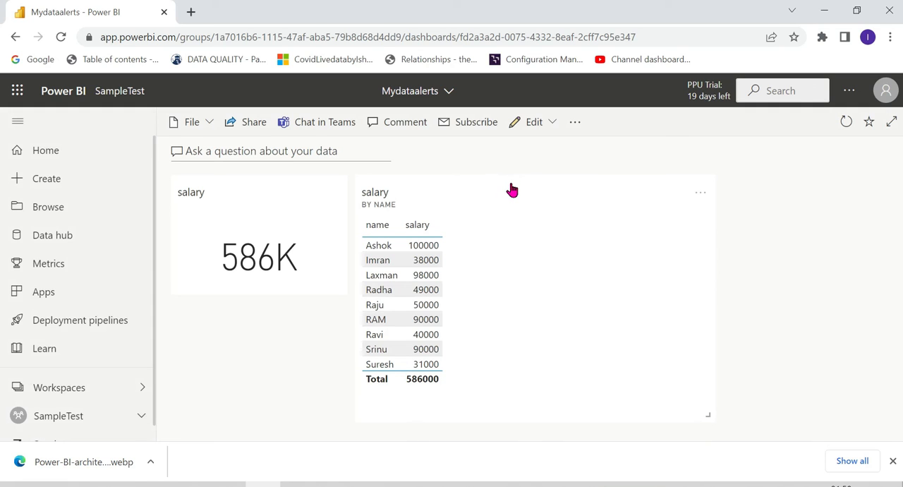